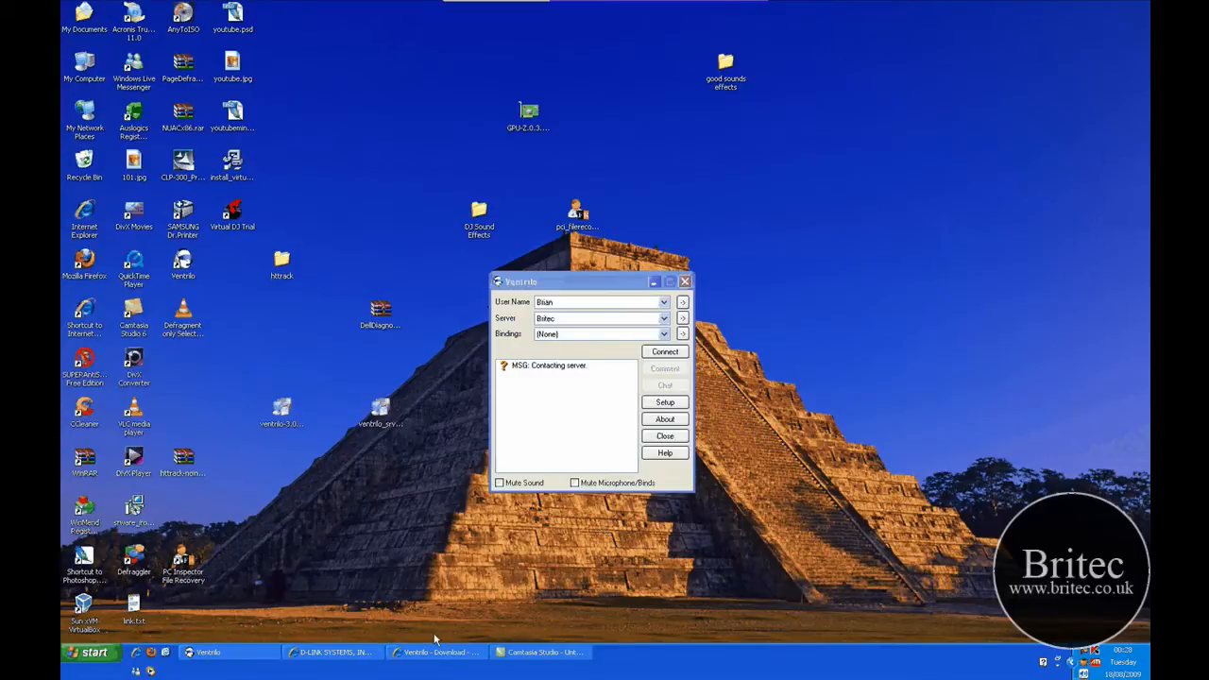
# - Bring Internet Explorer forward and go to the ventrilo.com home page
pyautogui.click(437, 651)
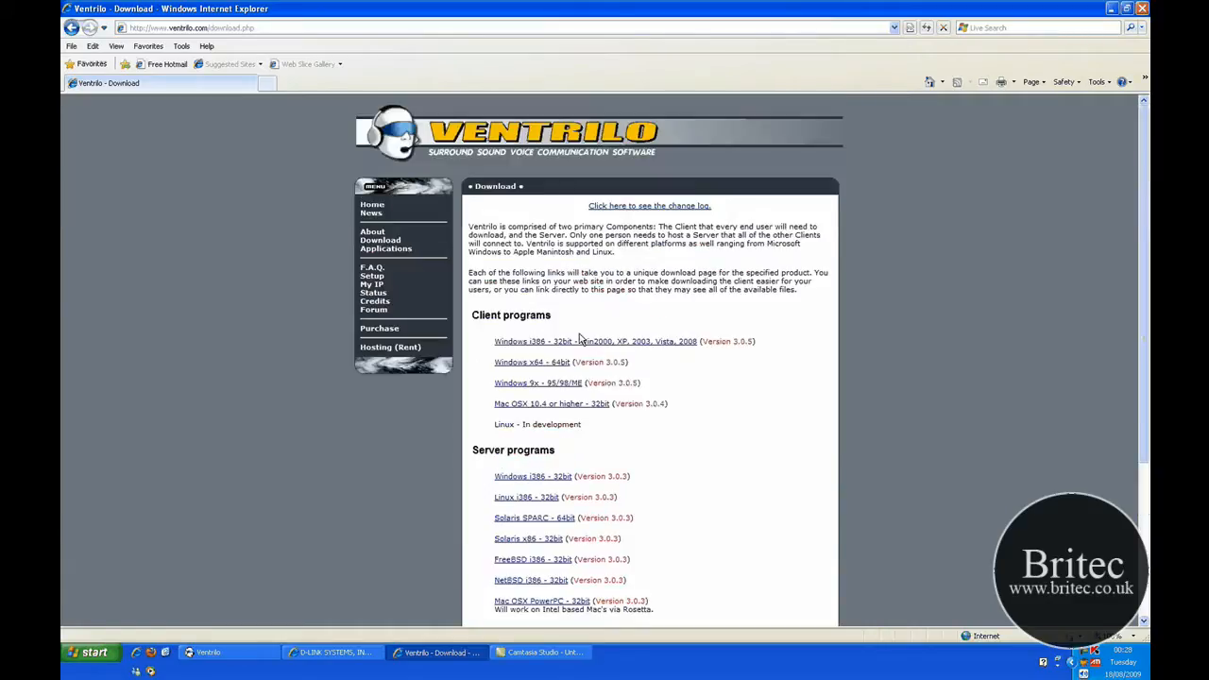
pyautogui.click(371, 204)
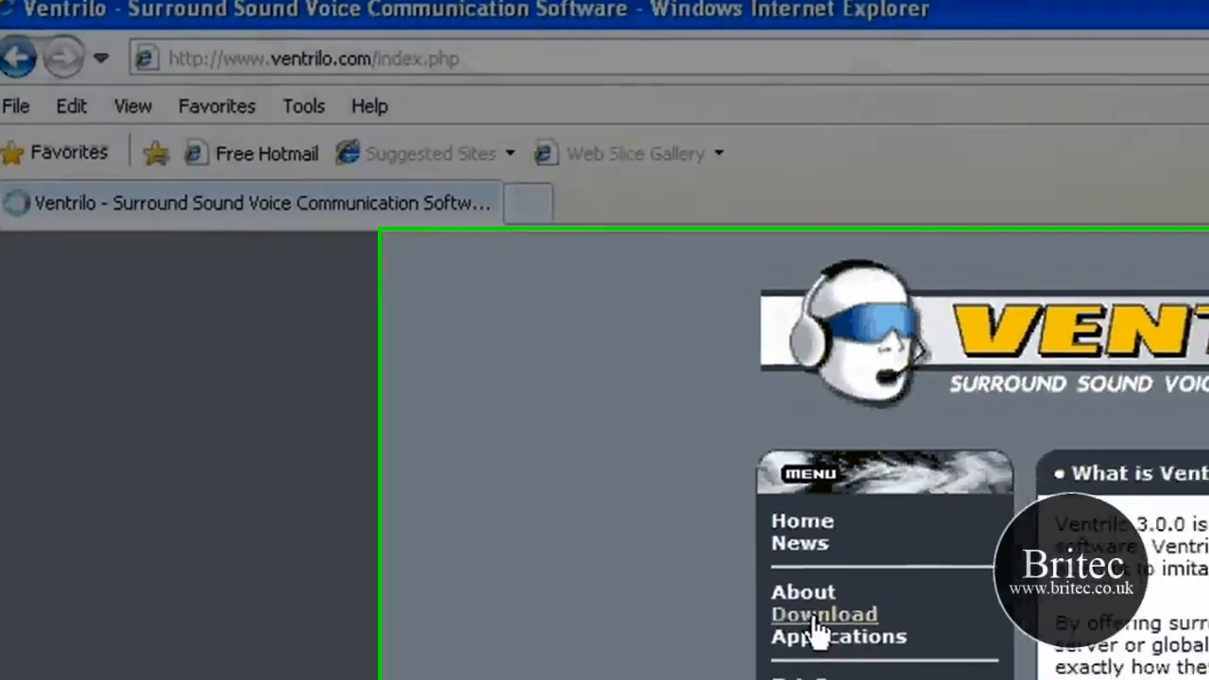
# - Show the Ventrilo download page with its client and server program lists
pyautogui.click(824, 612)
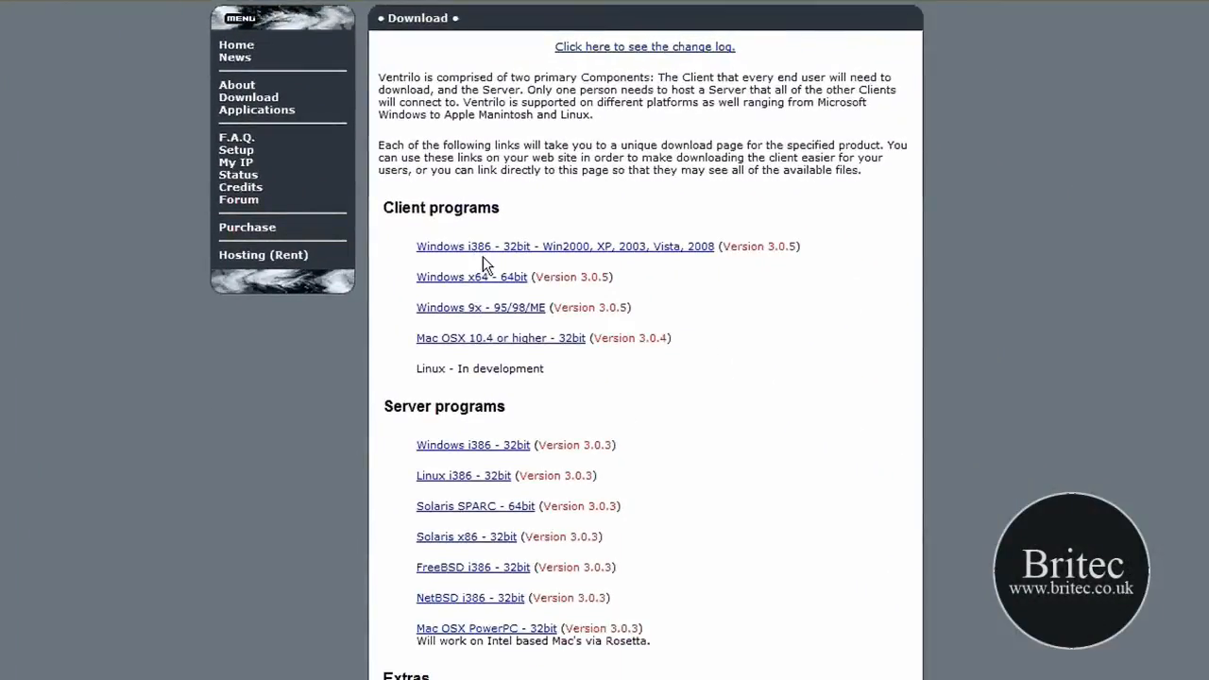
pyautogui.moveTo(754, 276)
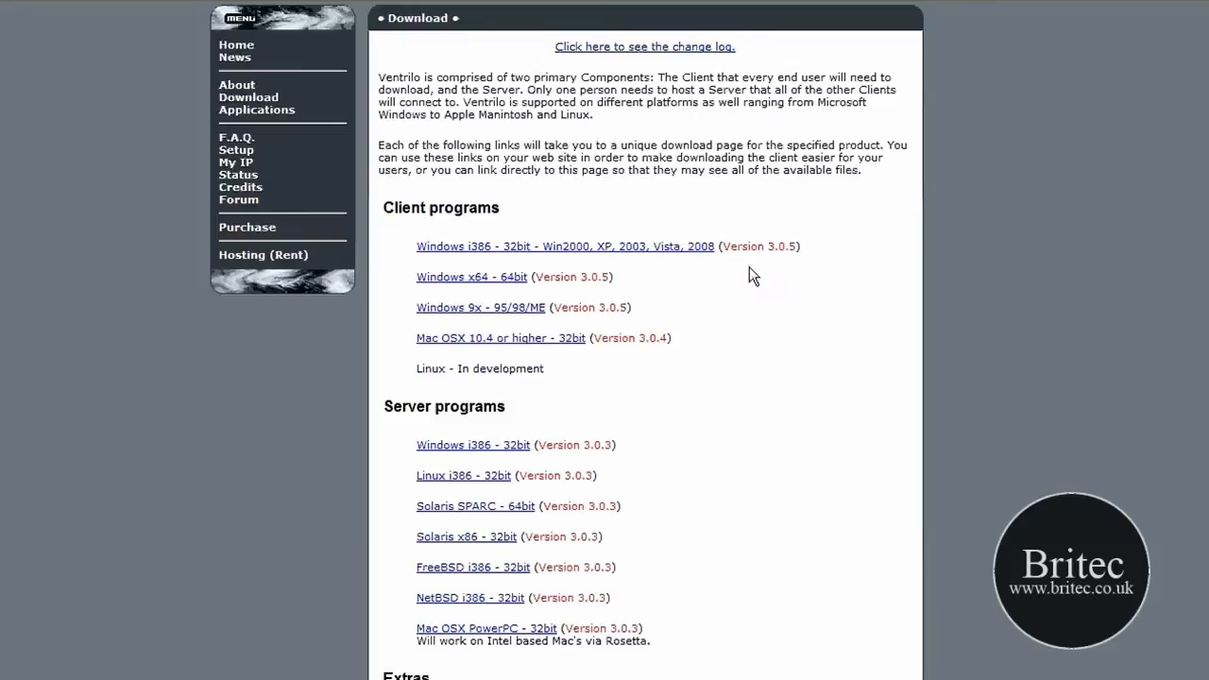
pyautogui.moveTo(682, 268)
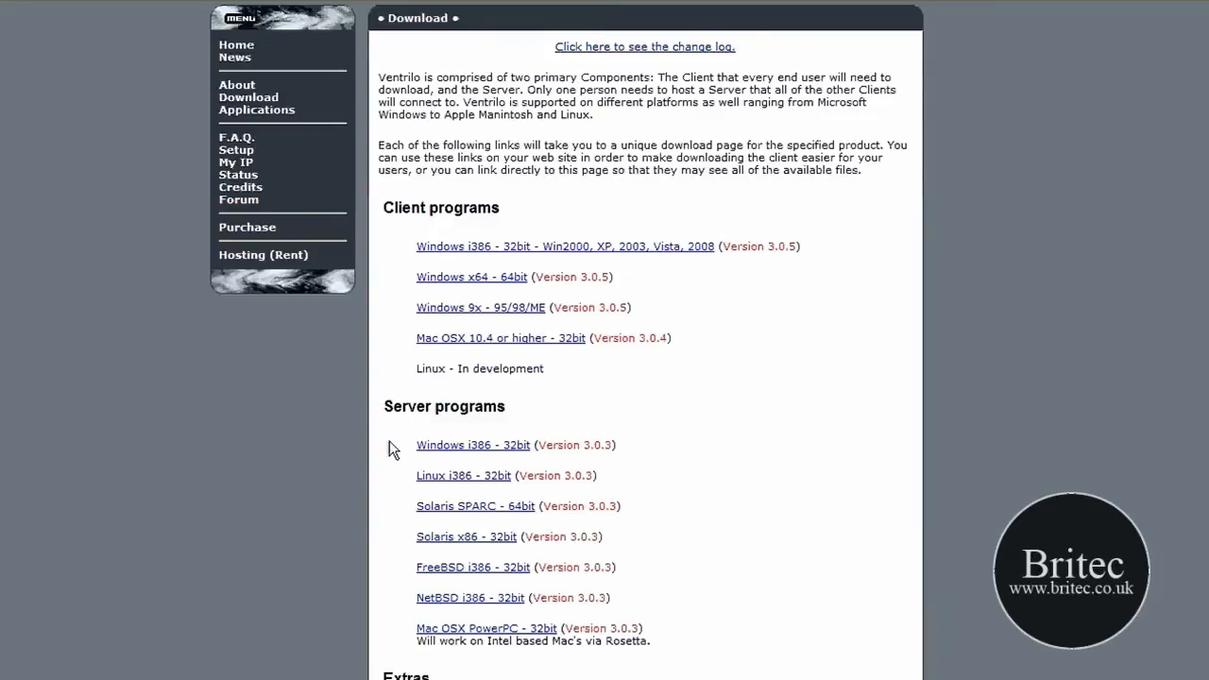
pyautogui.scroll(-3)
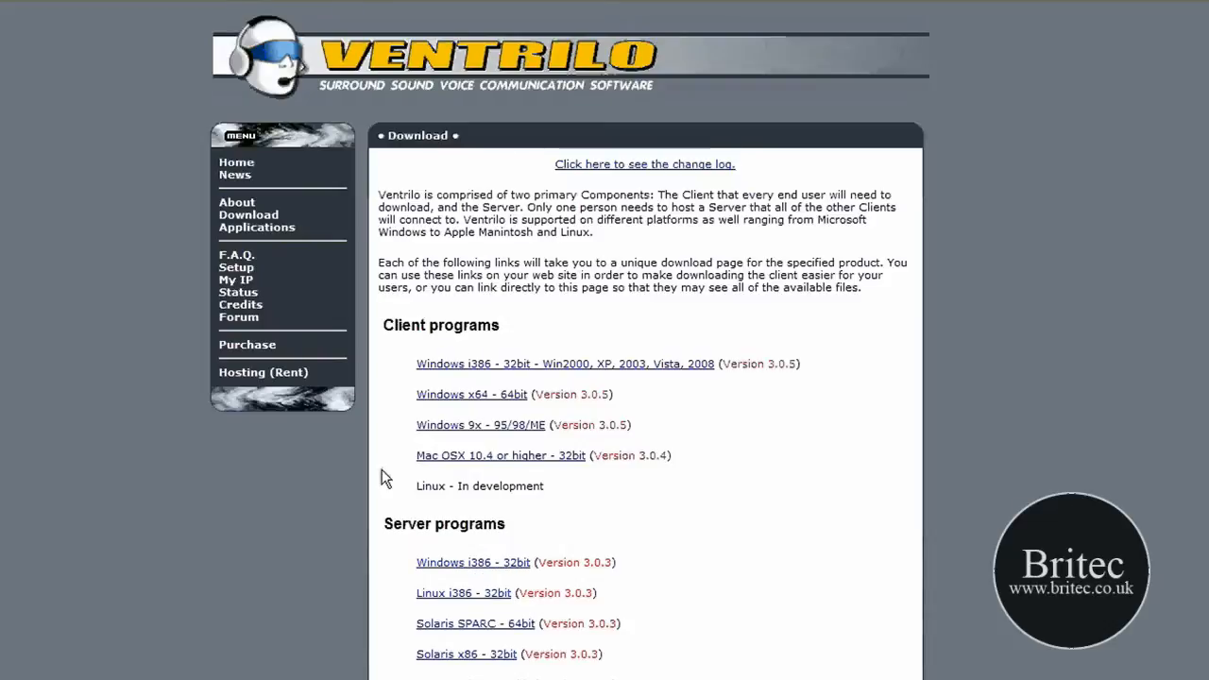
pyautogui.moveTo(1109, 168)
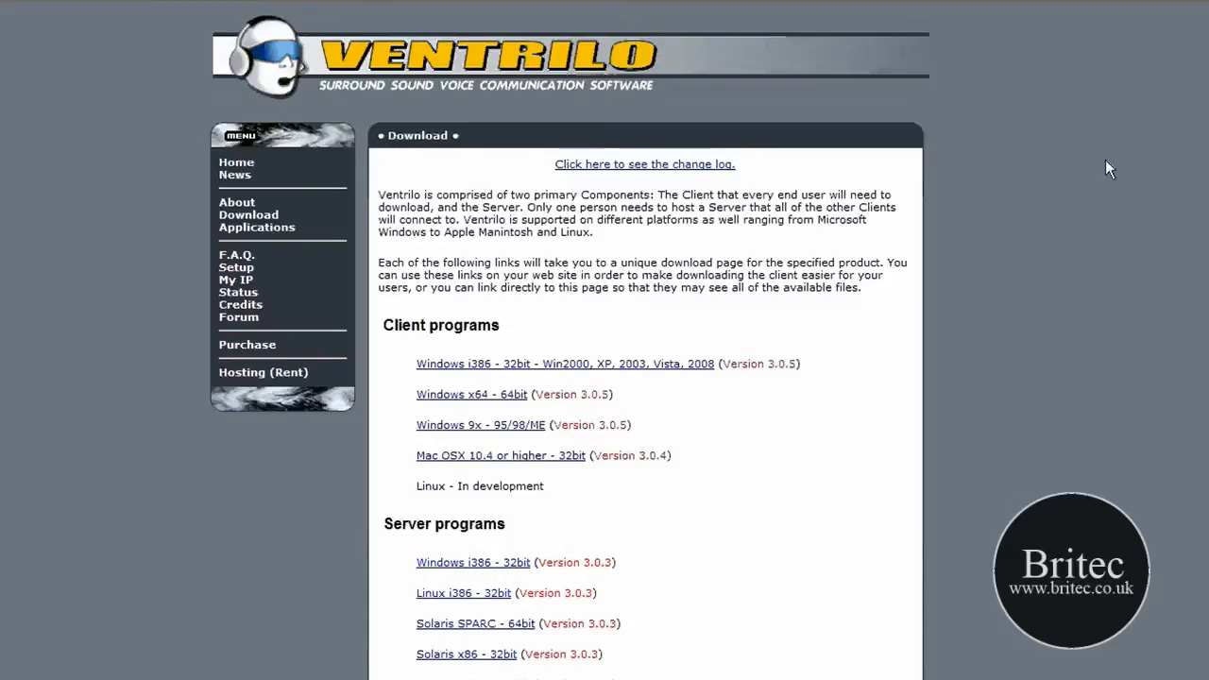
pyautogui.moveTo(503, 582)
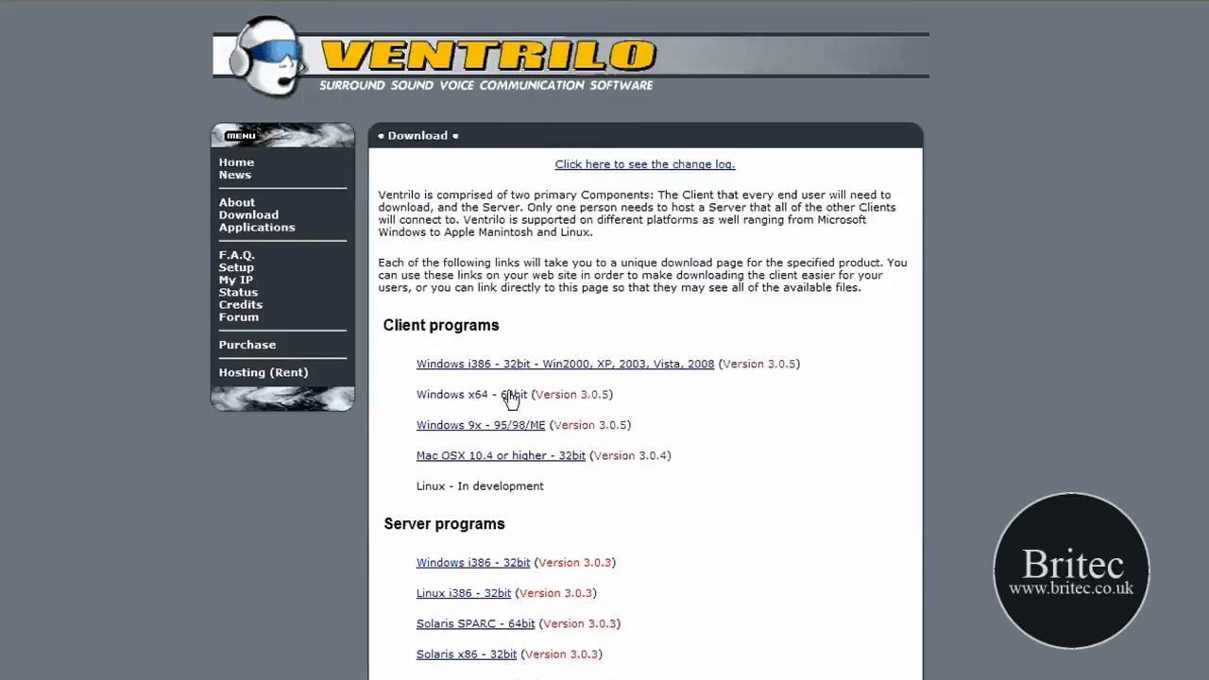
# - Download the Windows i386 32-bit client, agreeing to the terms and saving it to the Desktop
pyautogui.click(565, 363)
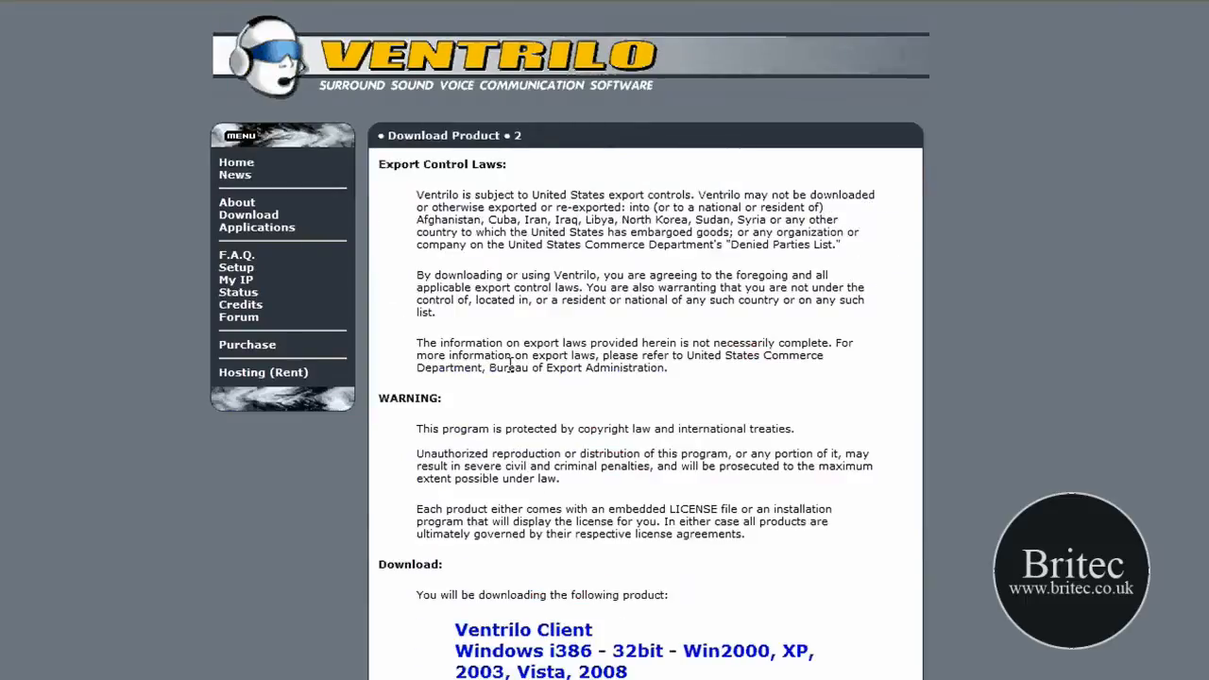
pyautogui.scroll(-3)
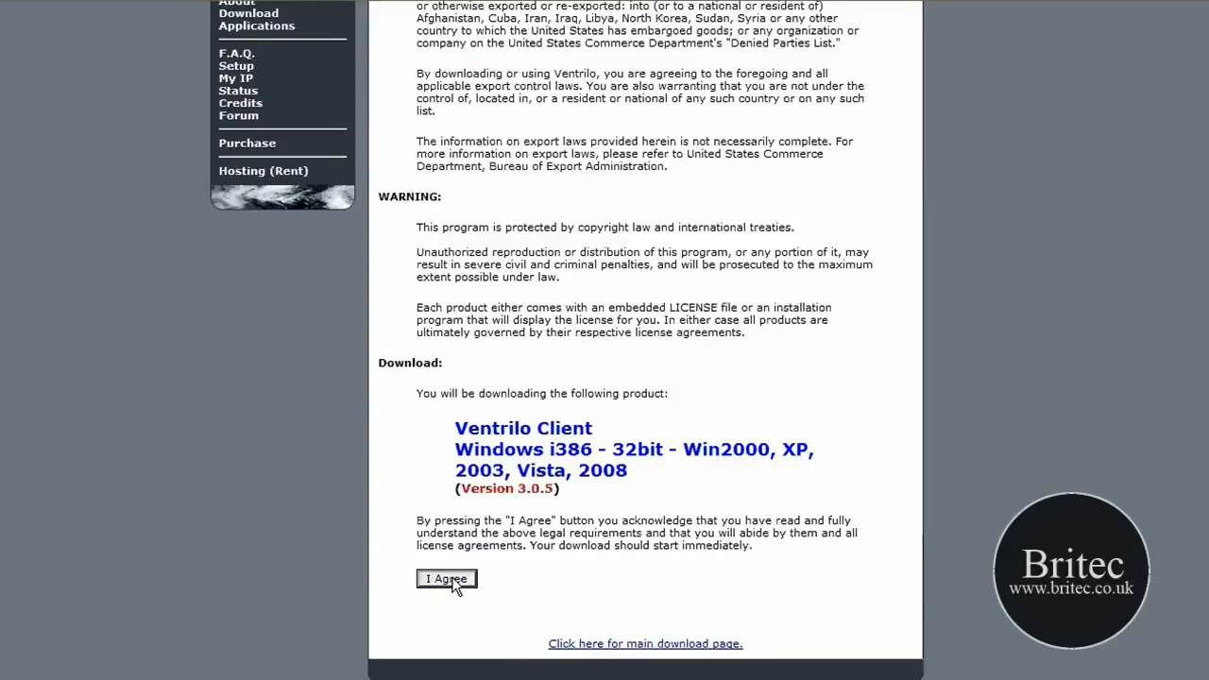
pyautogui.click(446, 578)
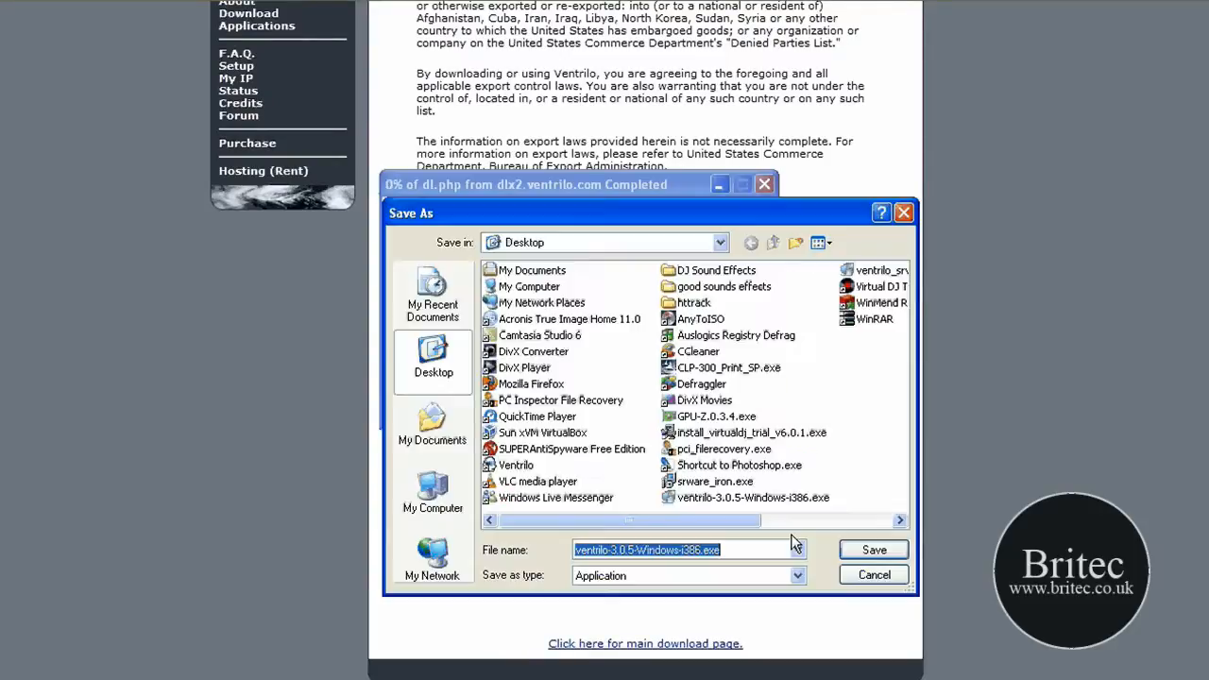
pyautogui.click(873, 548)
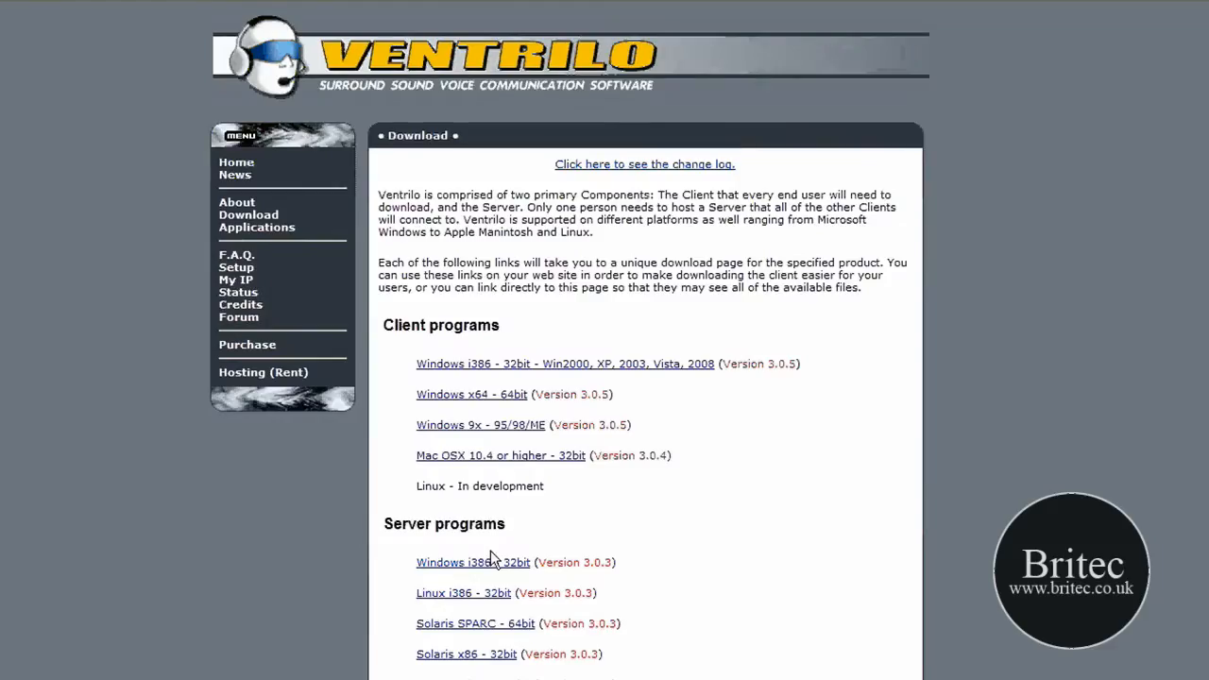
# - Download the Windows i386 32-bit server, saving it to the Desktop and overwriting the existing copy
pyautogui.click(472, 562)
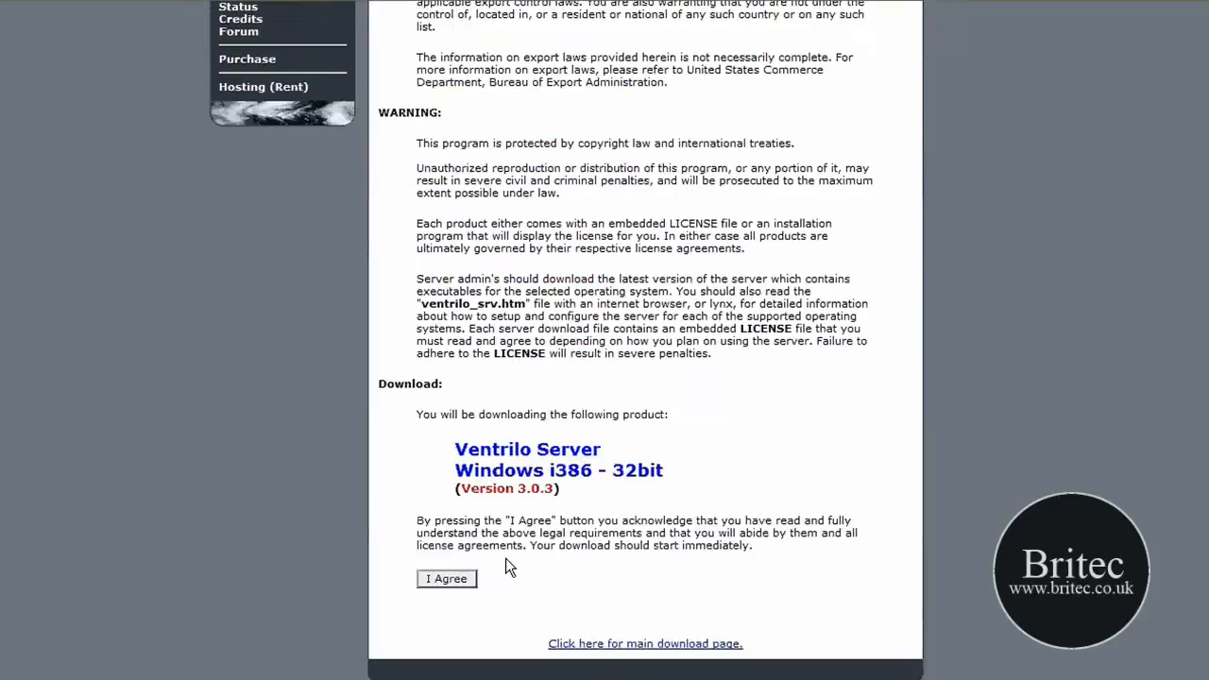
pyautogui.moveTo(741, 406)
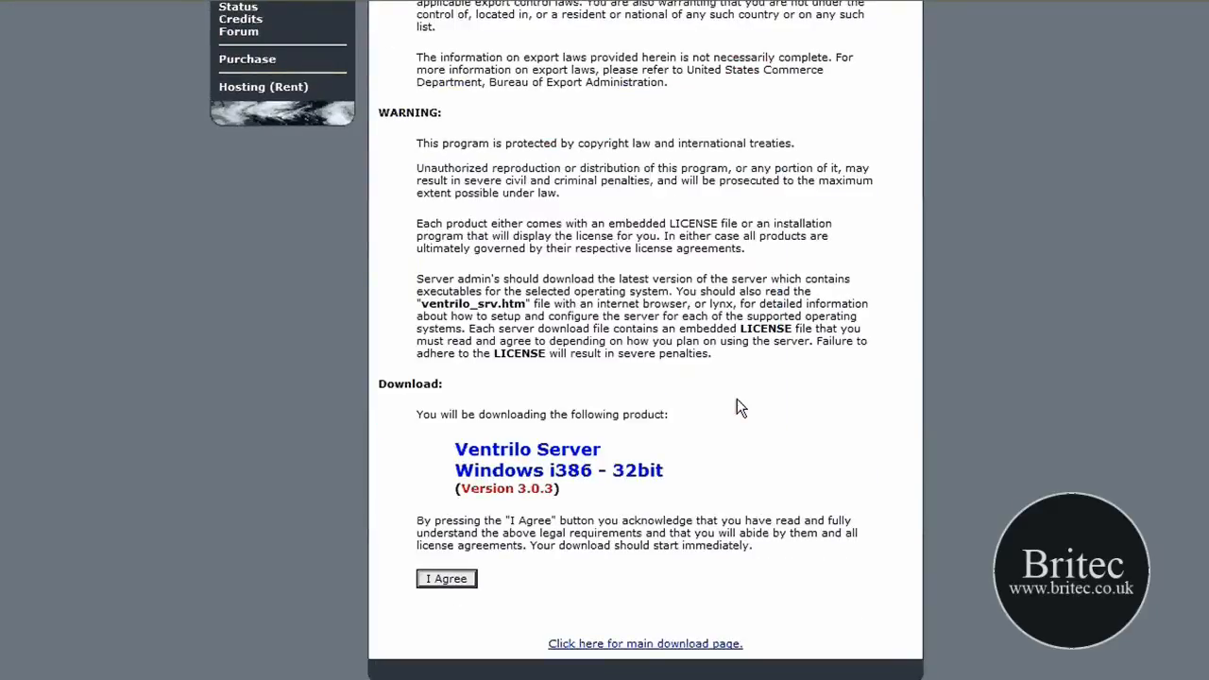
pyautogui.click(446, 578)
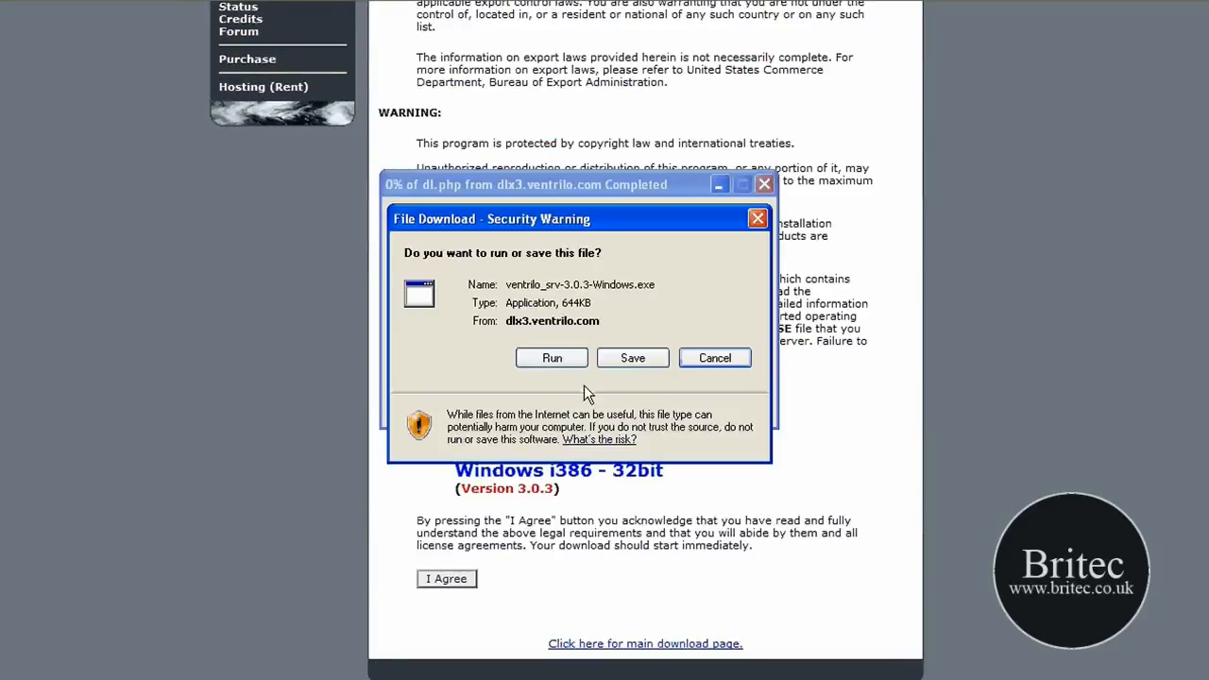
pyautogui.click(631, 357)
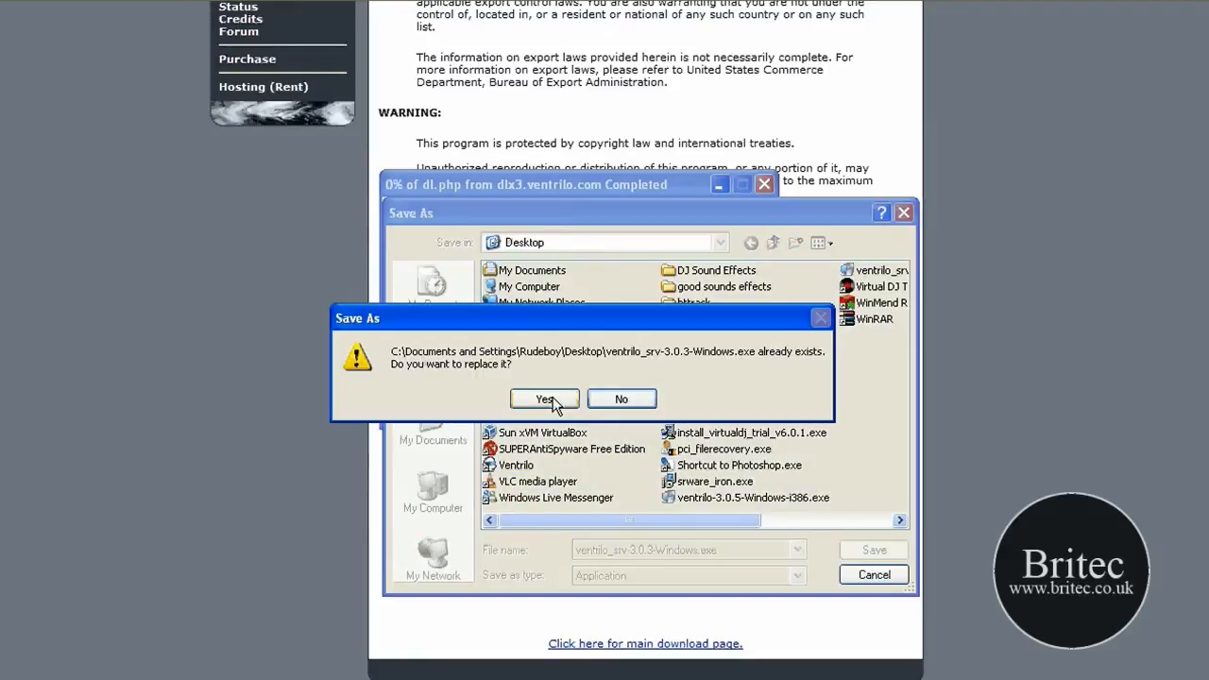
pyautogui.click(544, 397)
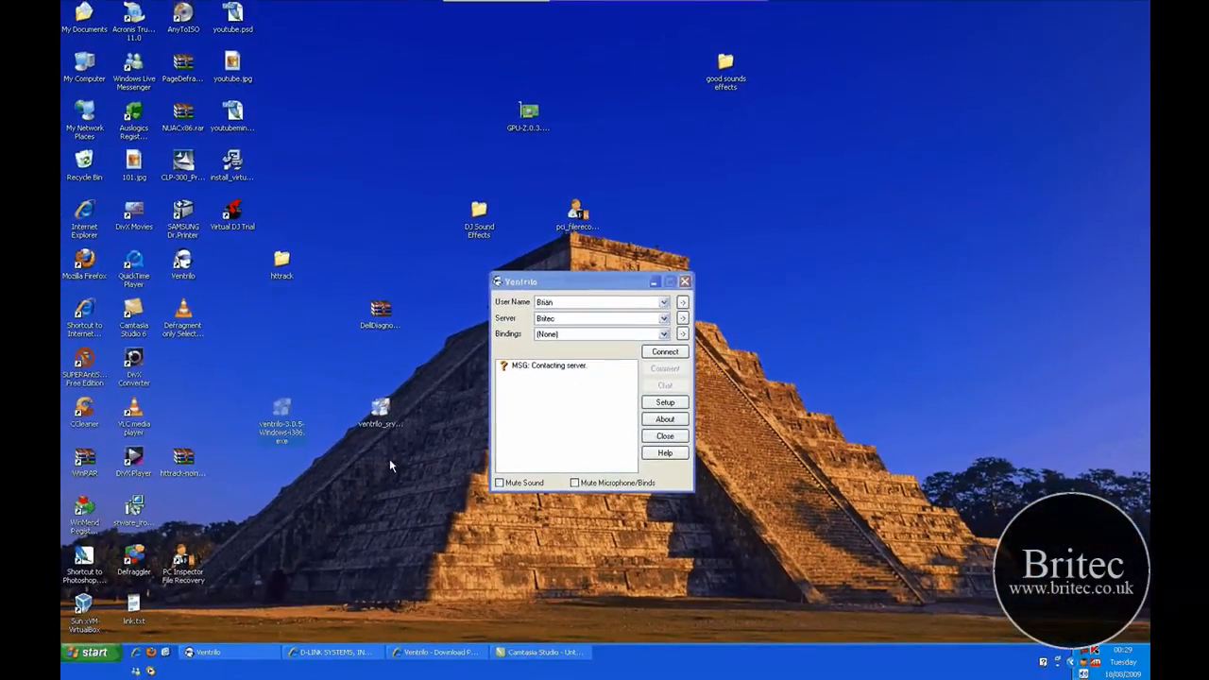
pyautogui.moveTo(609, 298)
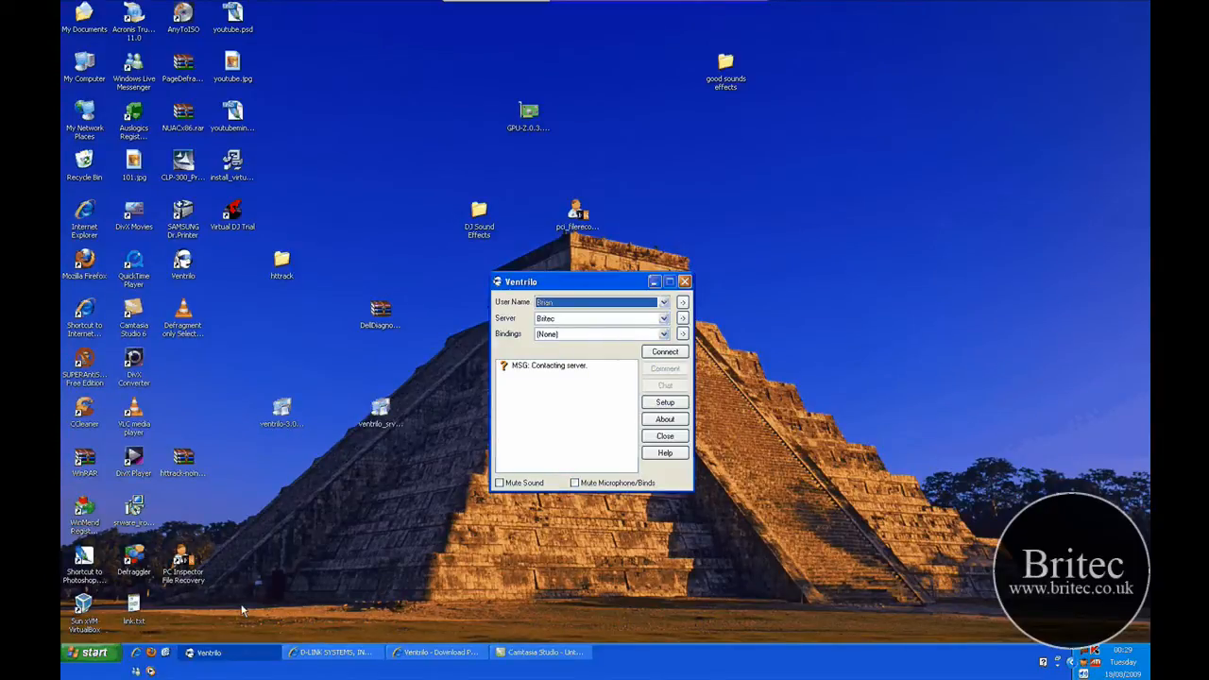
# - Open ventrilo_srv.ini via Start > All Programs > VentSrv > Edit INI File
pyautogui.click(91, 652)
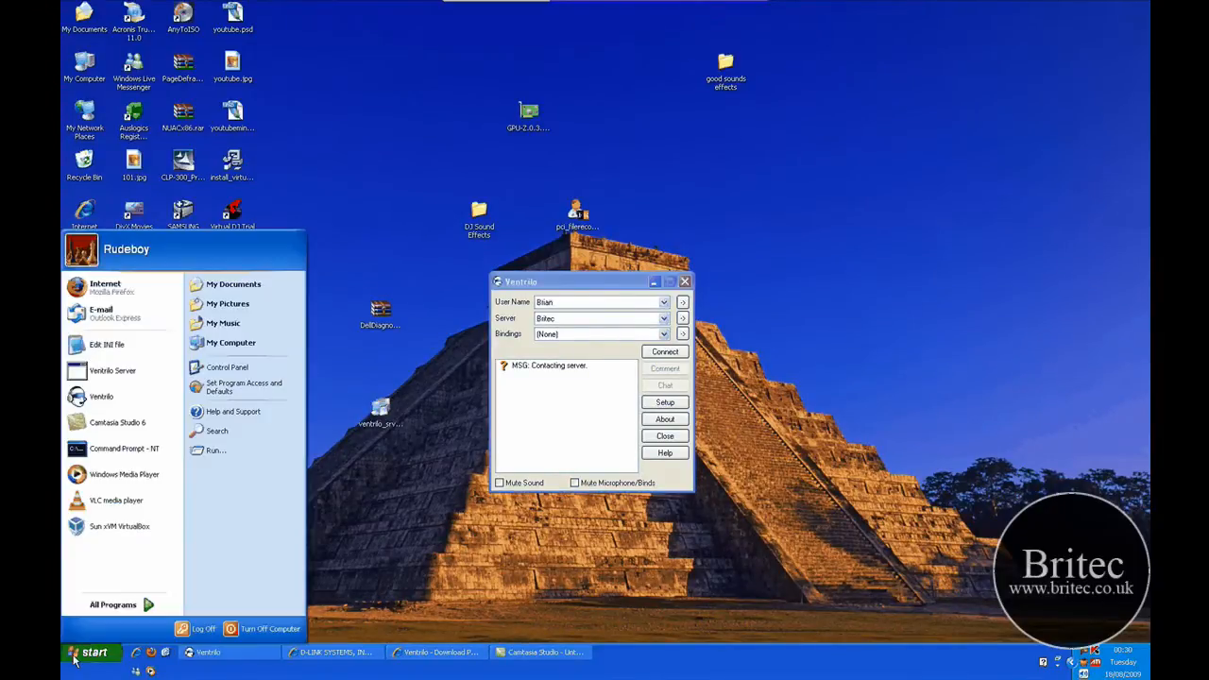
pyautogui.click(113, 605)
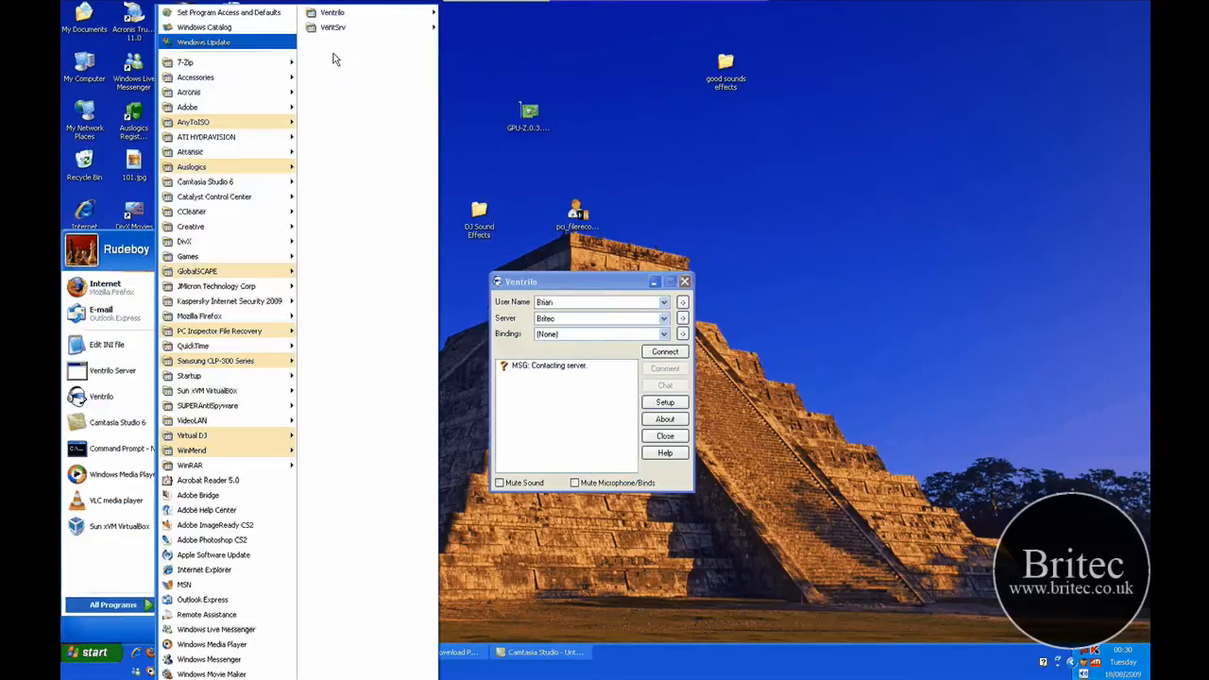
pyautogui.moveTo(332, 27)
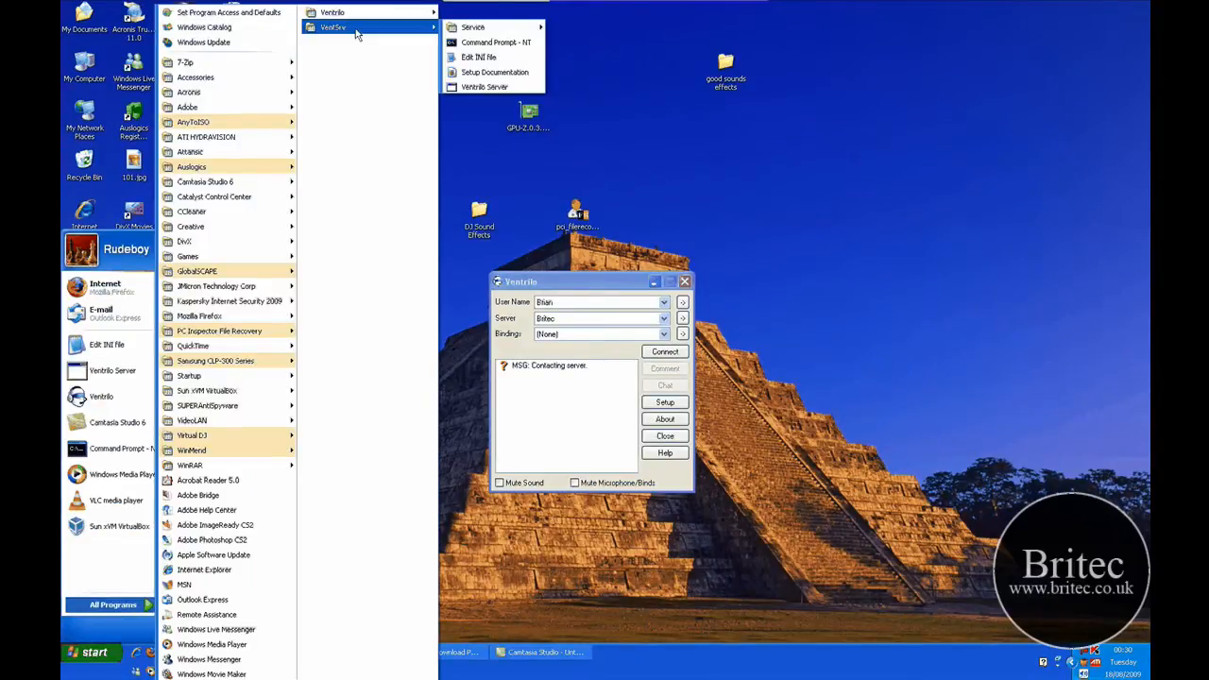
pyautogui.moveTo(357, 29)
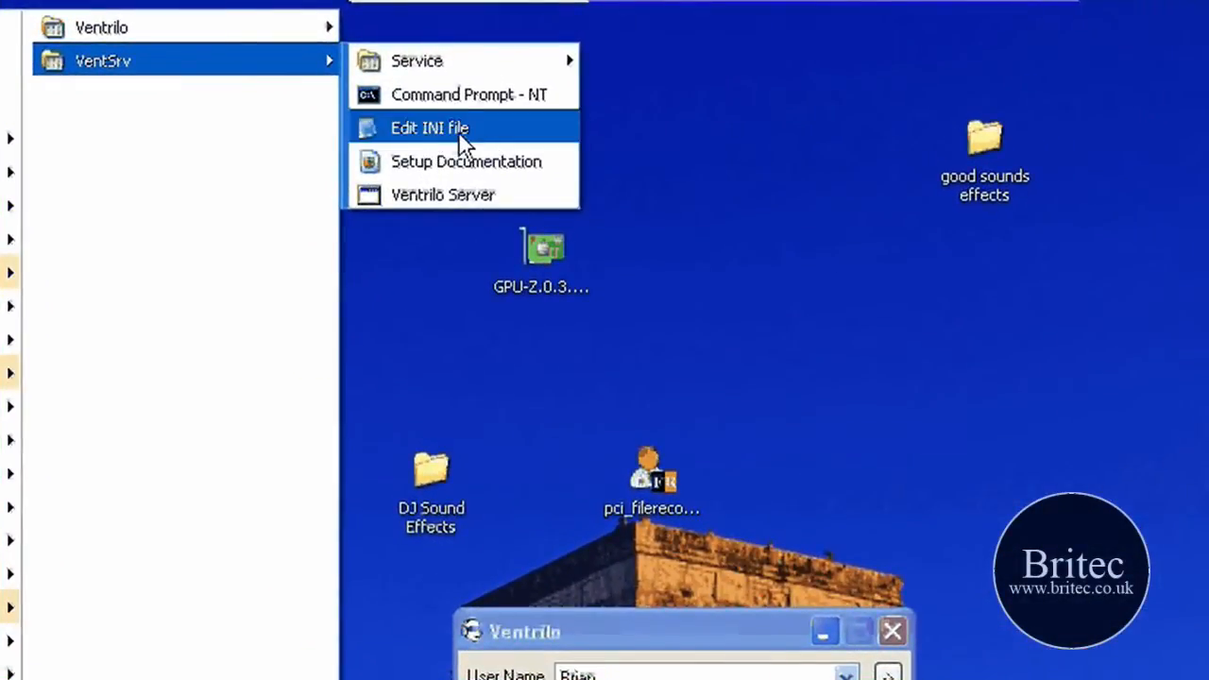
pyautogui.click(430, 129)
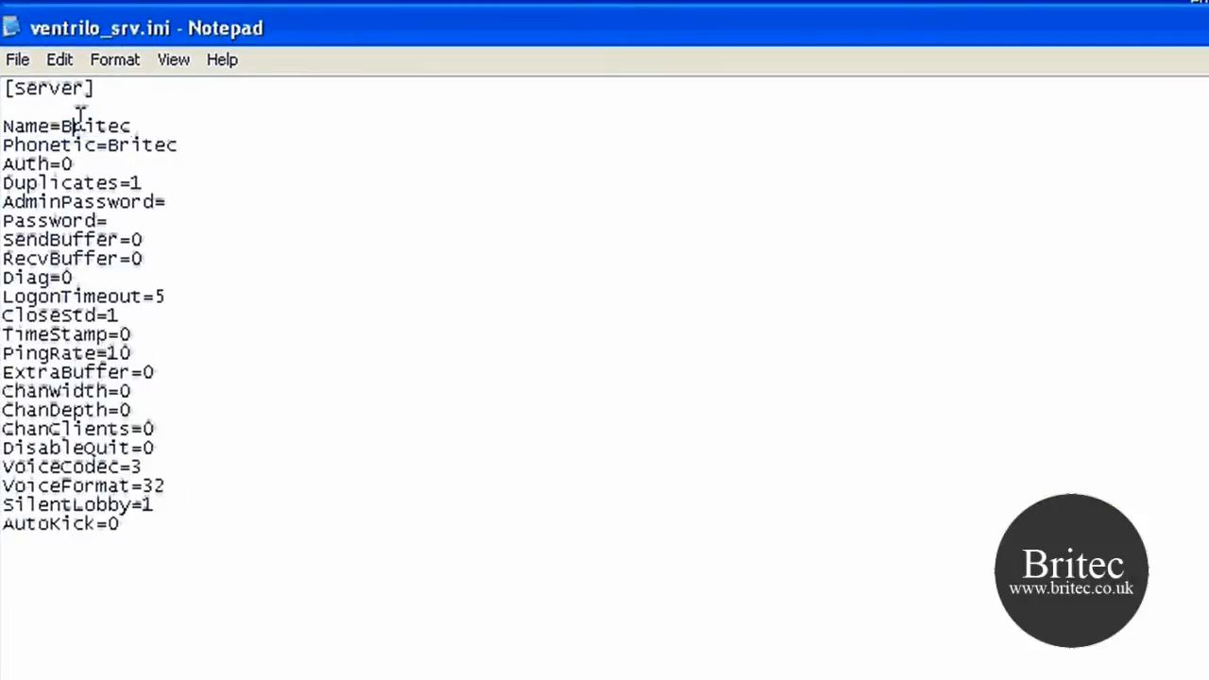
pyautogui.doubleClick(95, 125)
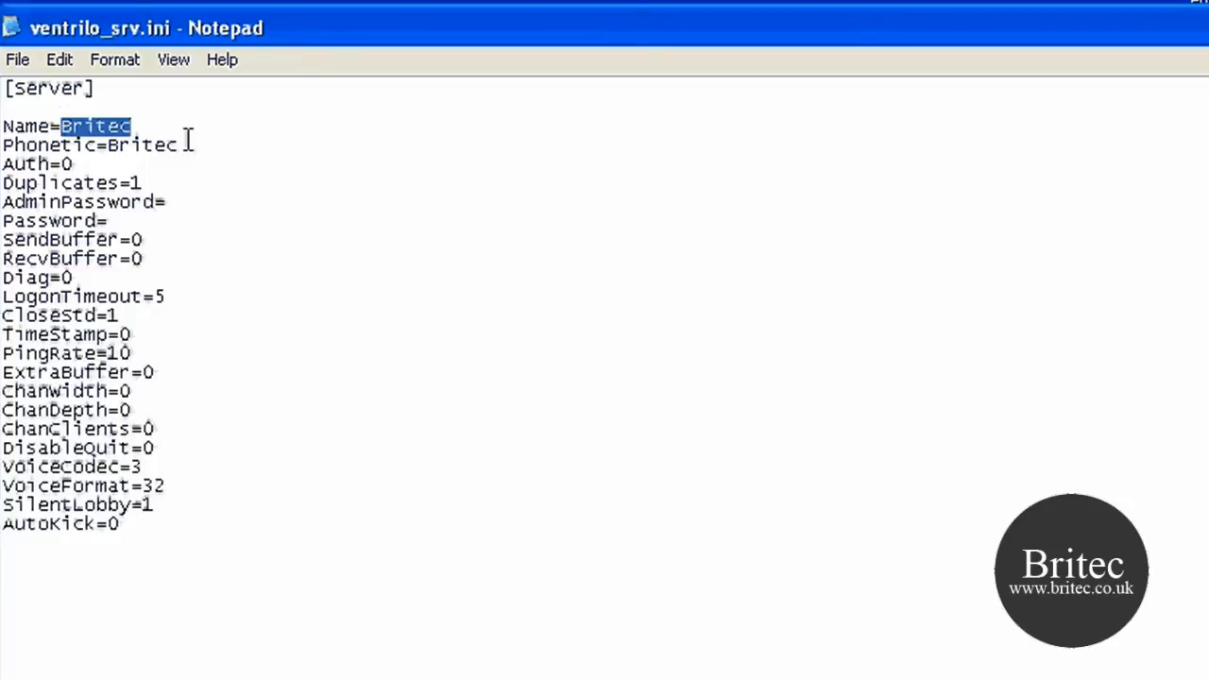
pyautogui.doubleClick(142, 143)
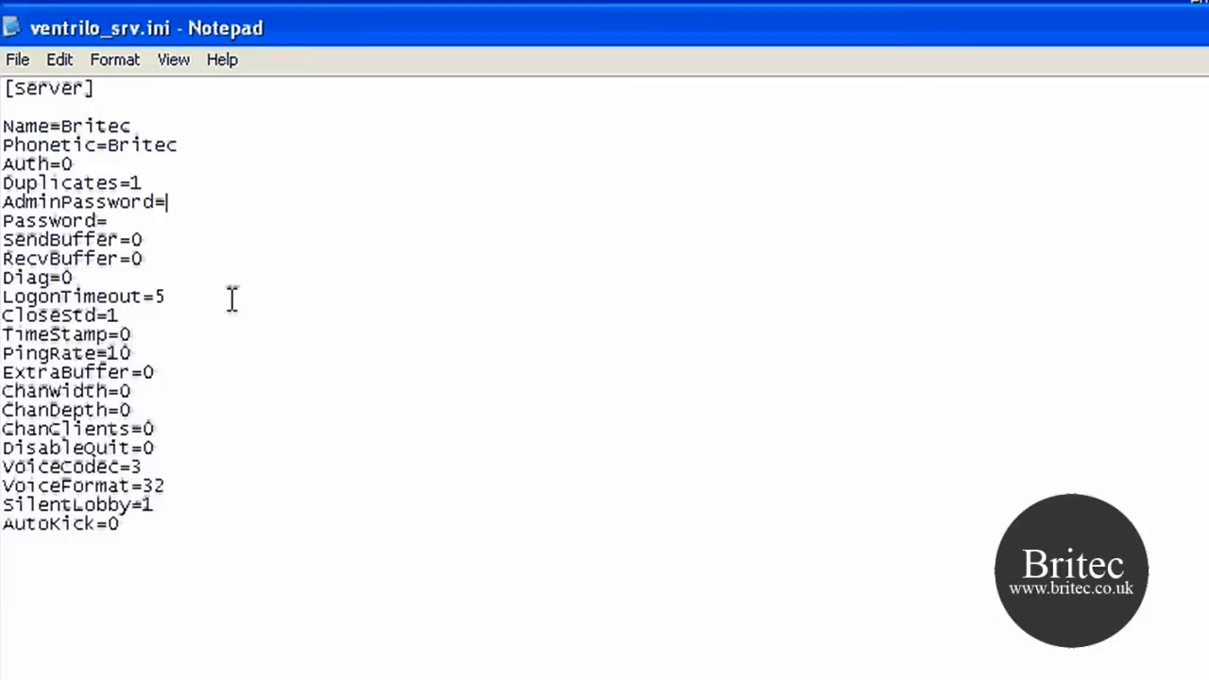
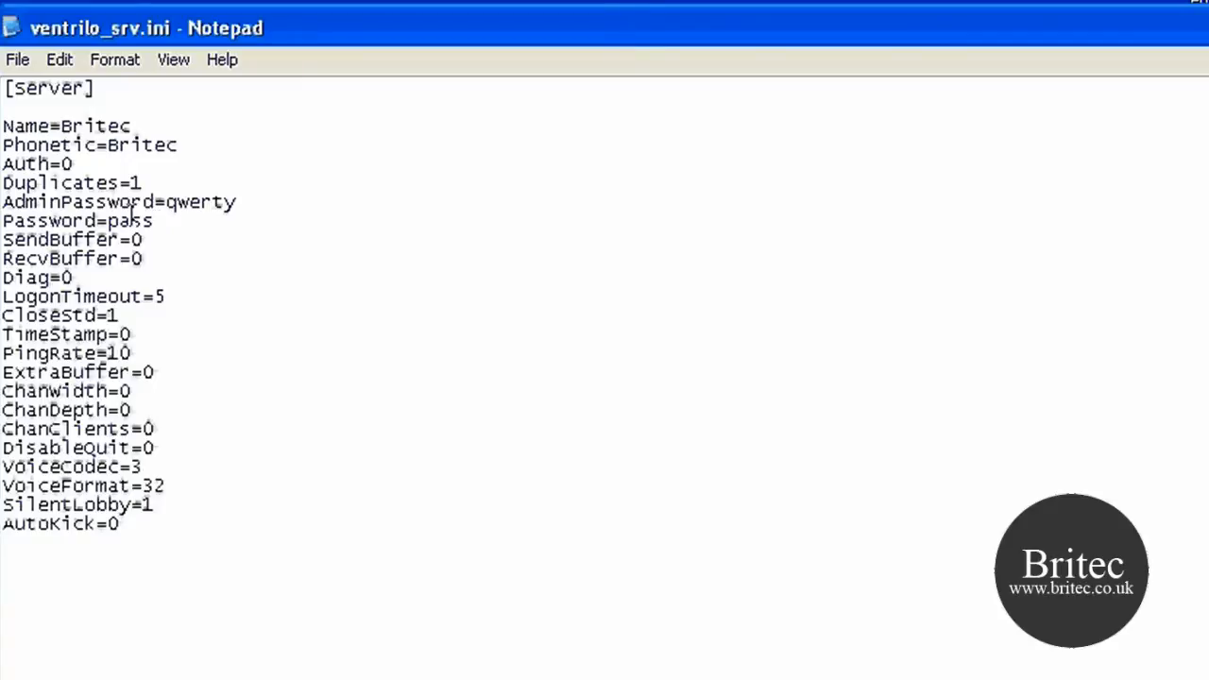
pyautogui.doubleClick(130, 219)
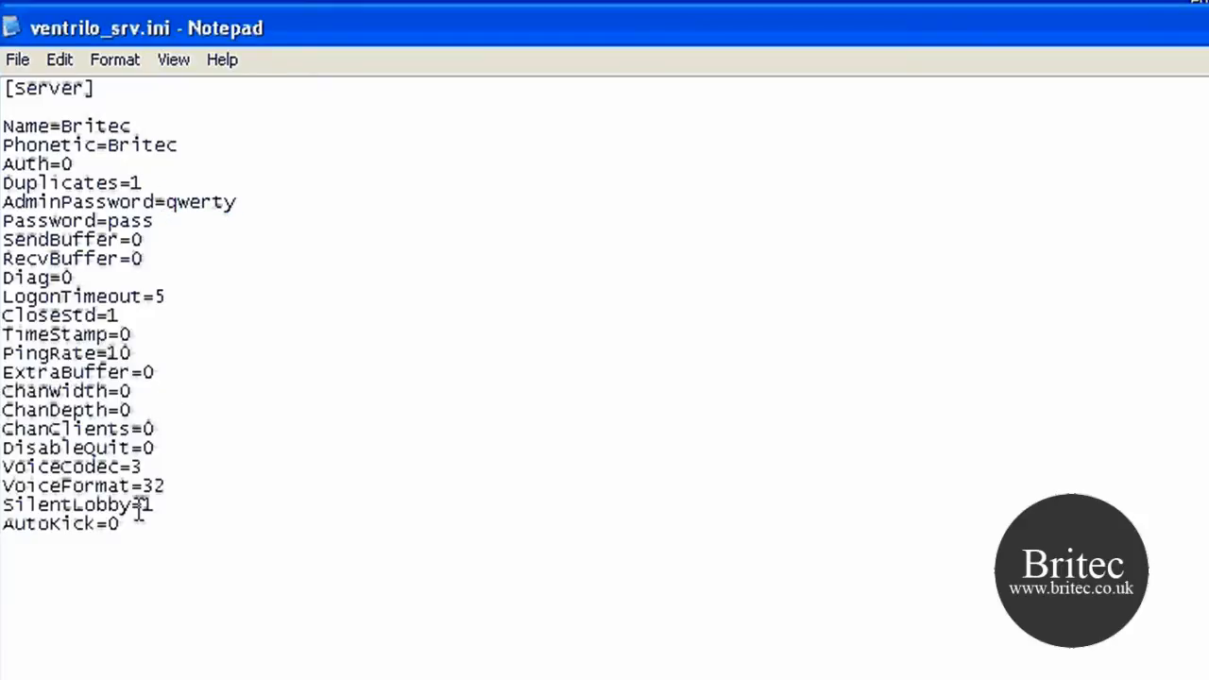
pyautogui.moveTo(140, 466)
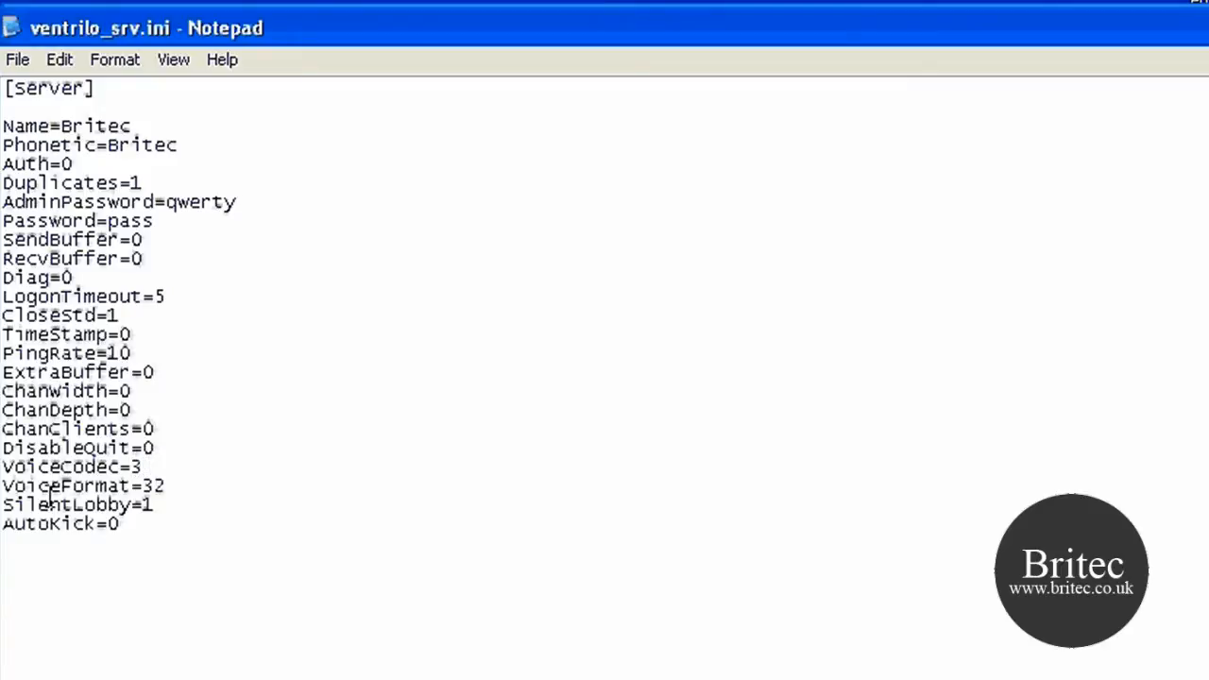
pyautogui.doubleClick(153, 484)
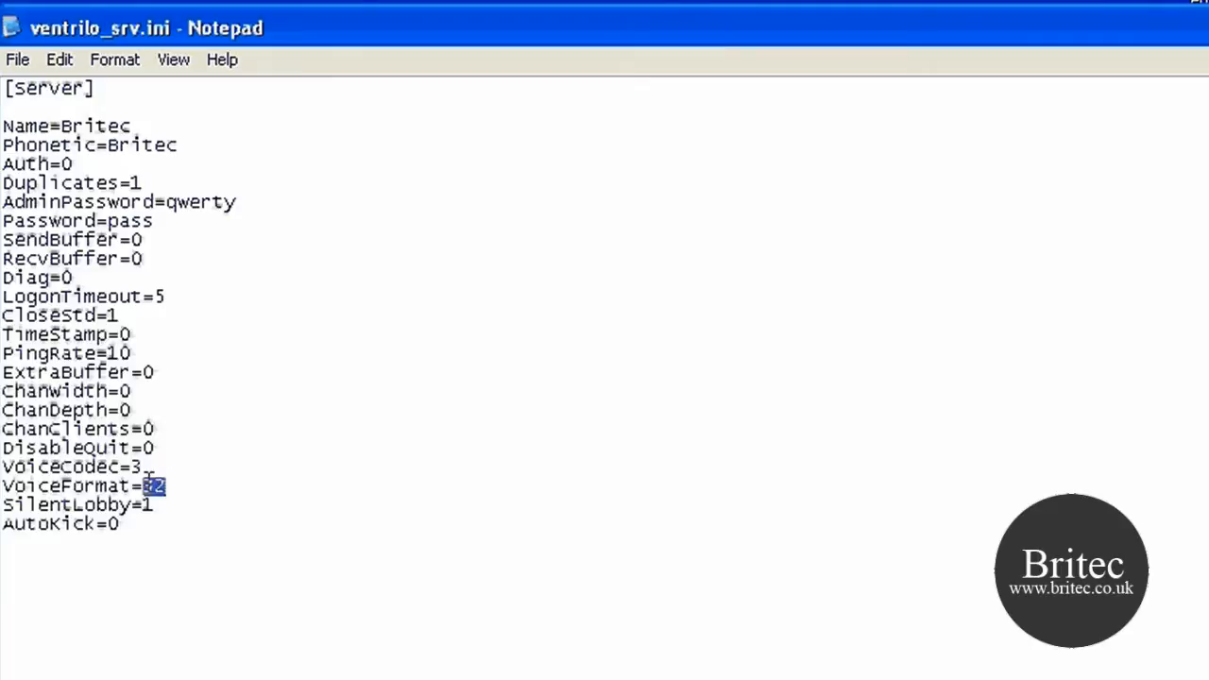
pyautogui.click(348, 295)
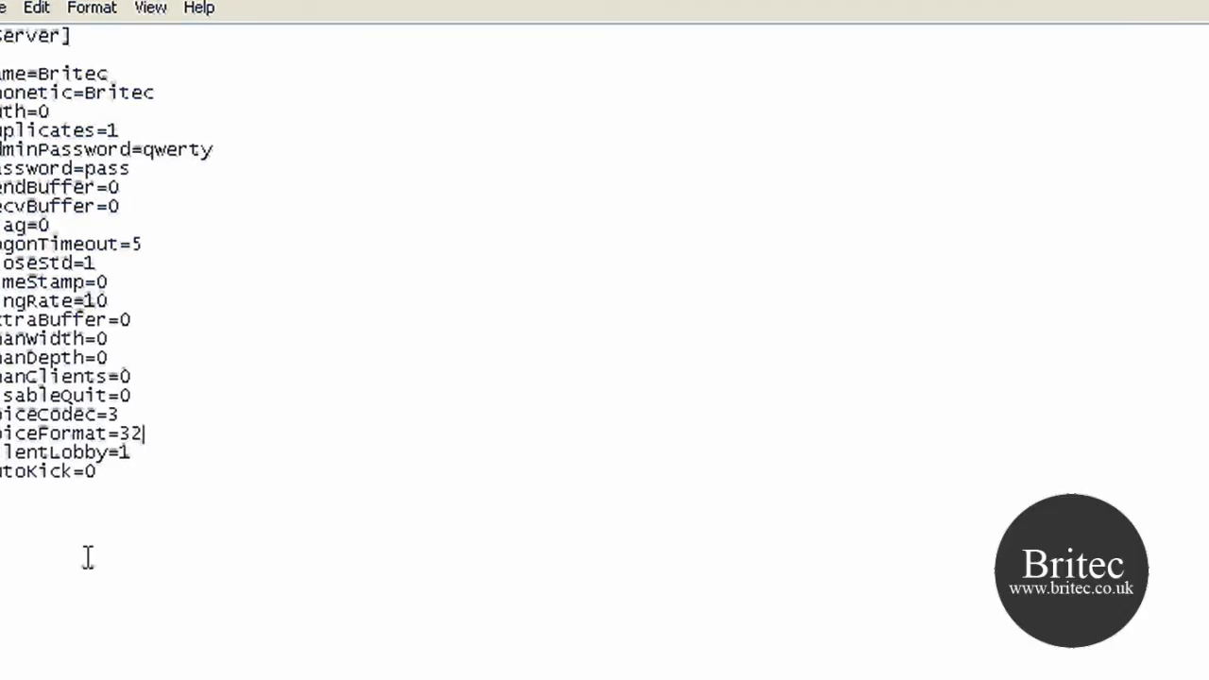
pyautogui.moveTo(4, 414); pyautogui.dragTo(155, 432)
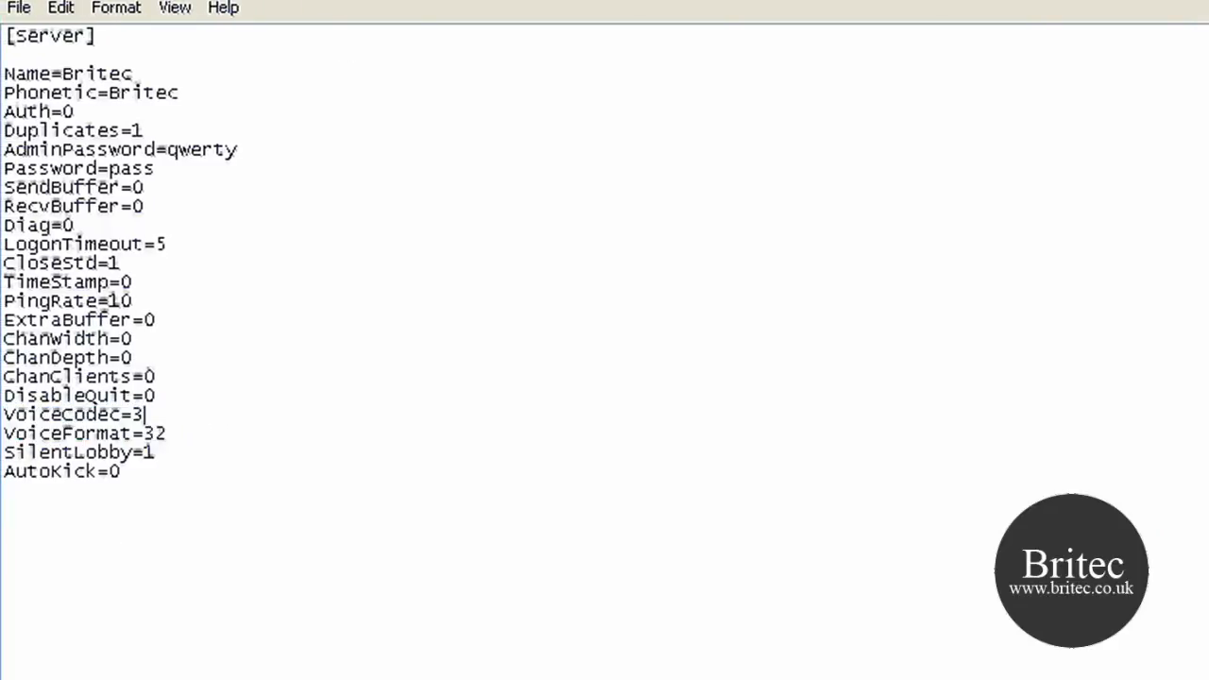
pyautogui.moveTo(51, 432); pyautogui.dragTo(164, 433)
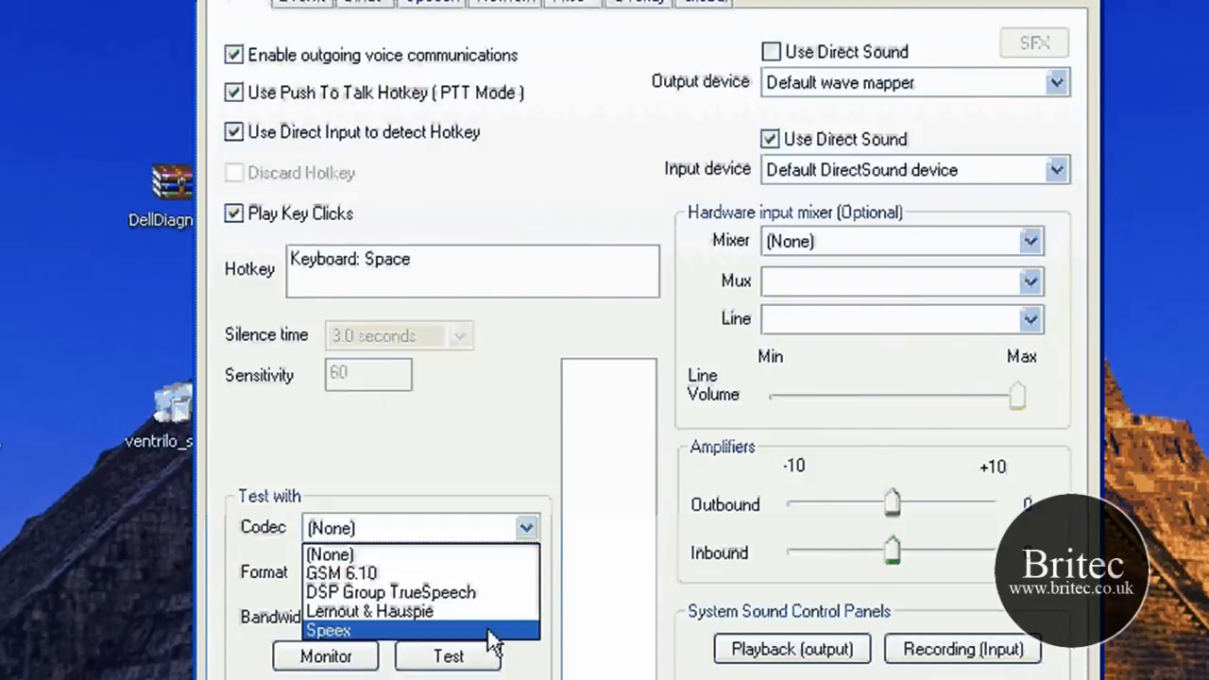
# - Choose Speex as the test codec and SB Audigy Audio as both output and input device
pyautogui.click(329, 631)
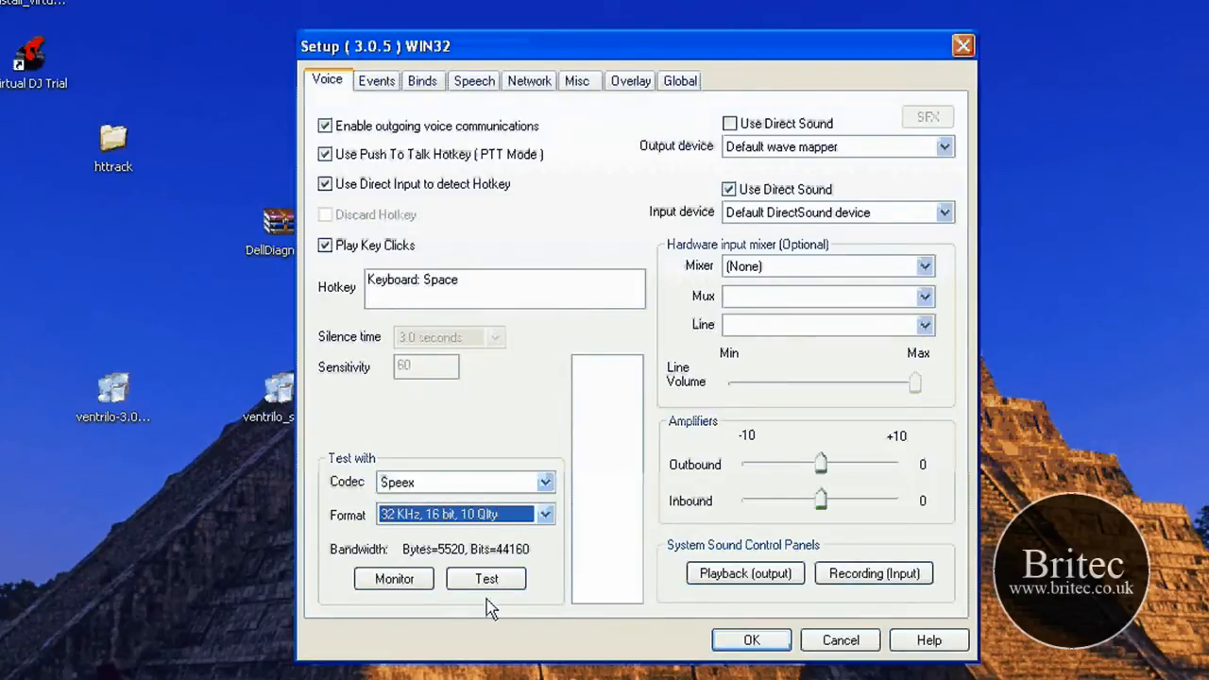
pyautogui.moveTo(480, 491)
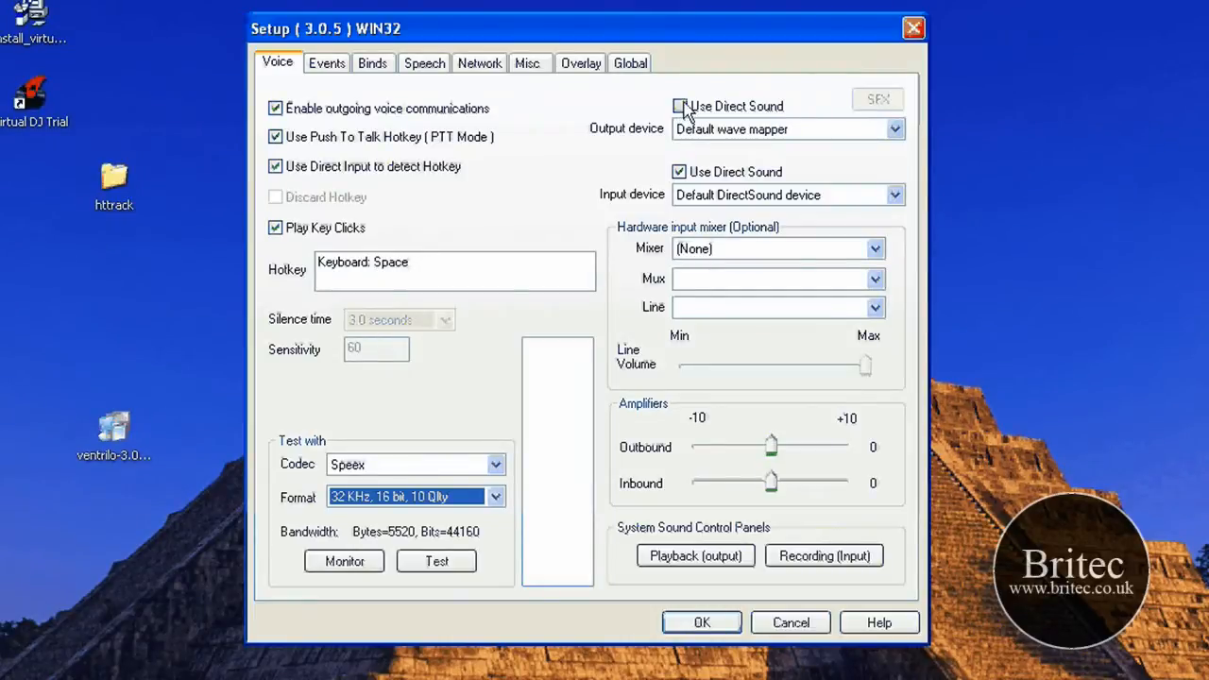
pyautogui.click(891, 129)
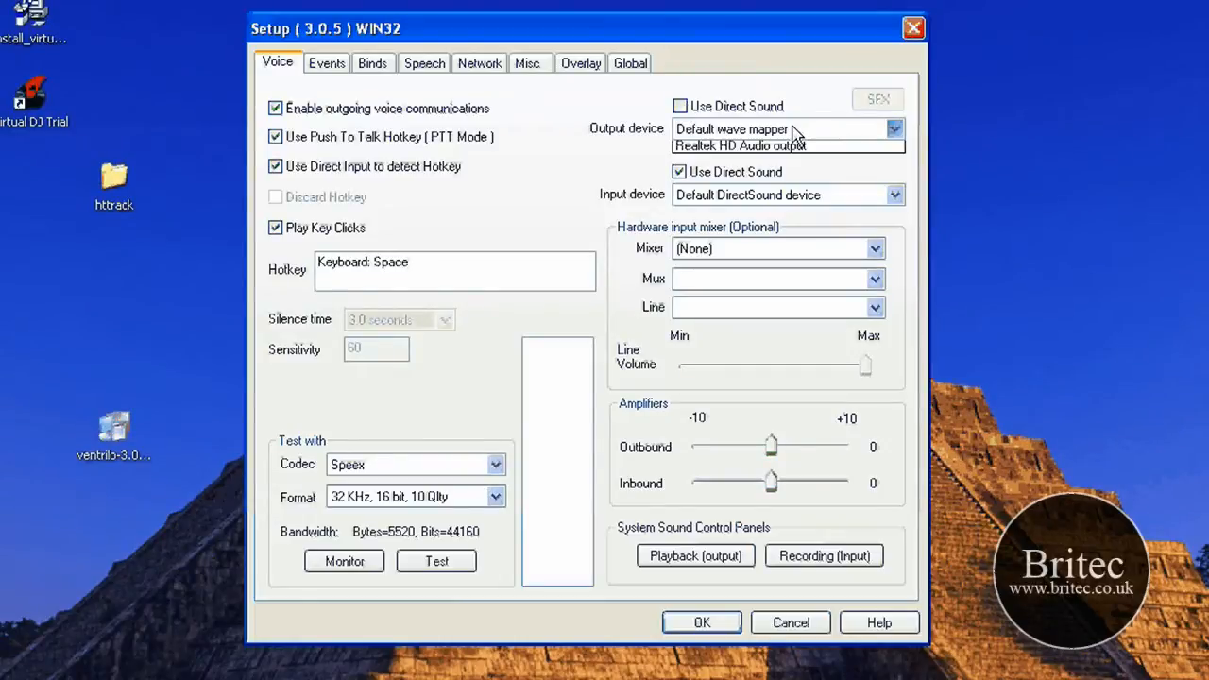
pyautogui.click(891, 128)
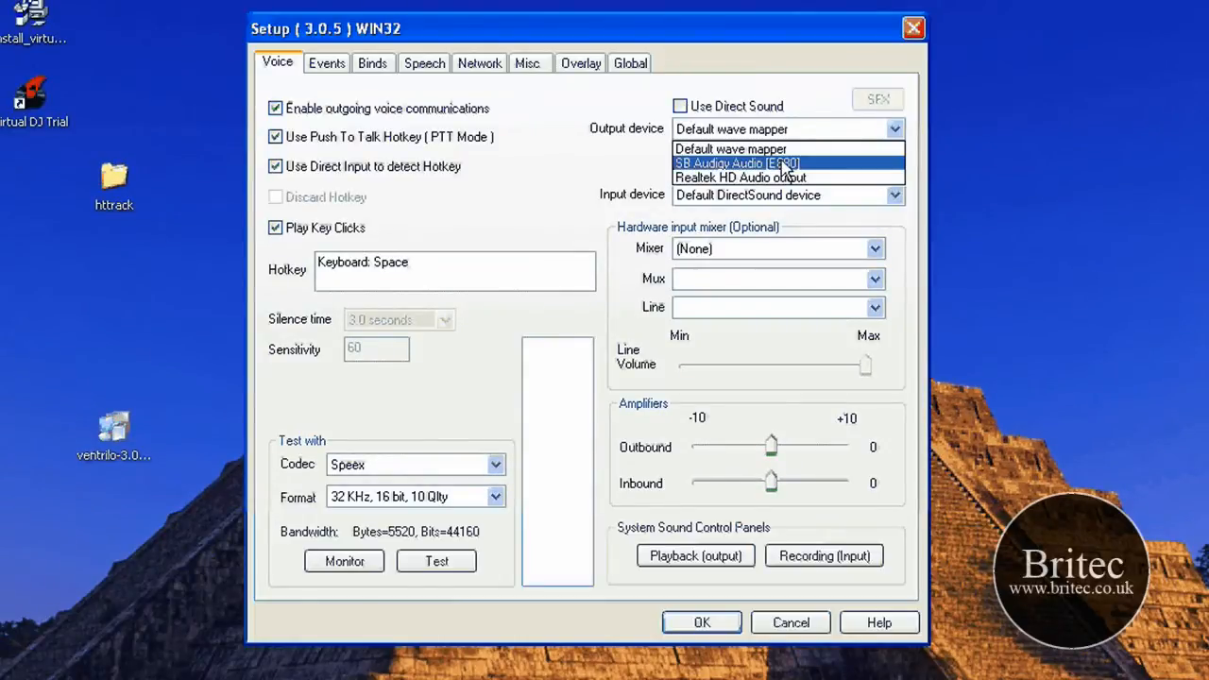
pyautogui.click(738, 163)
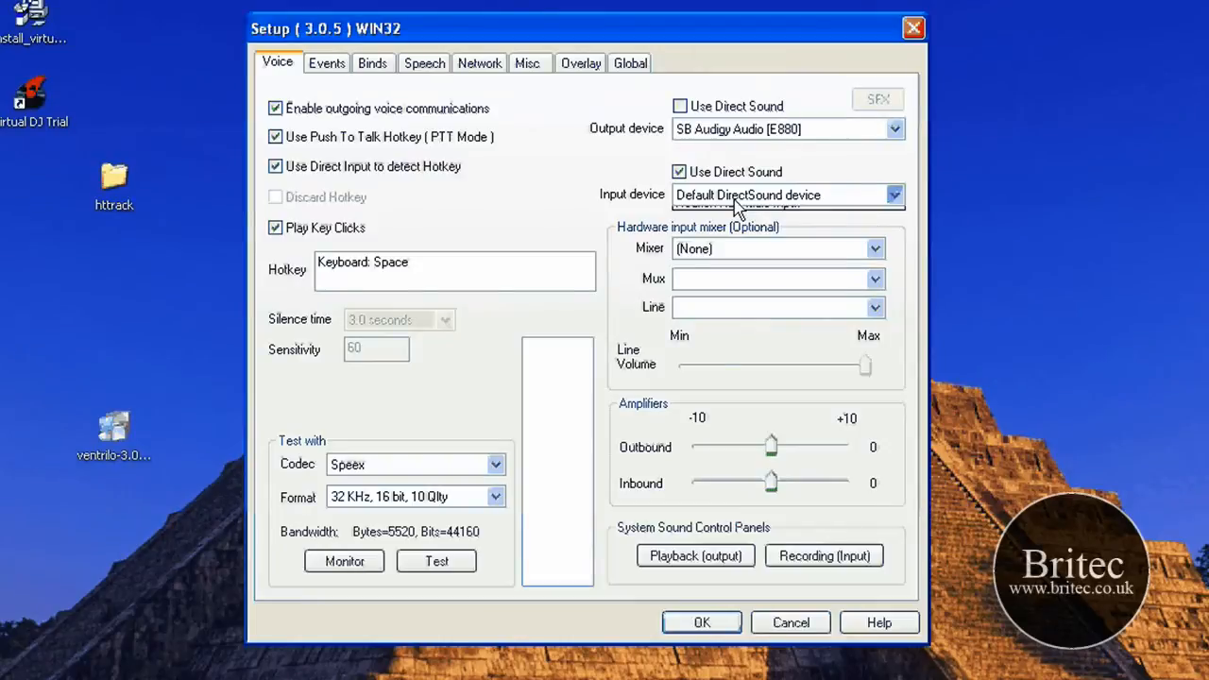
pyautogui.click(784, 194)
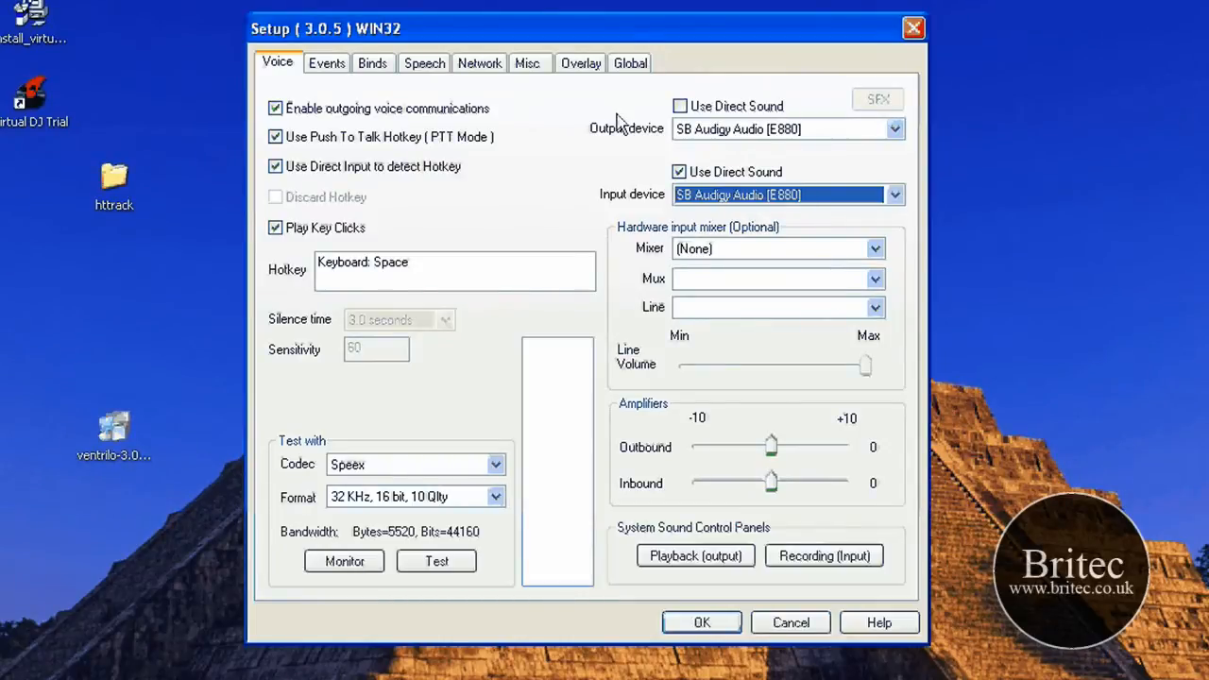
pyautogui.moveTo(604, 442)
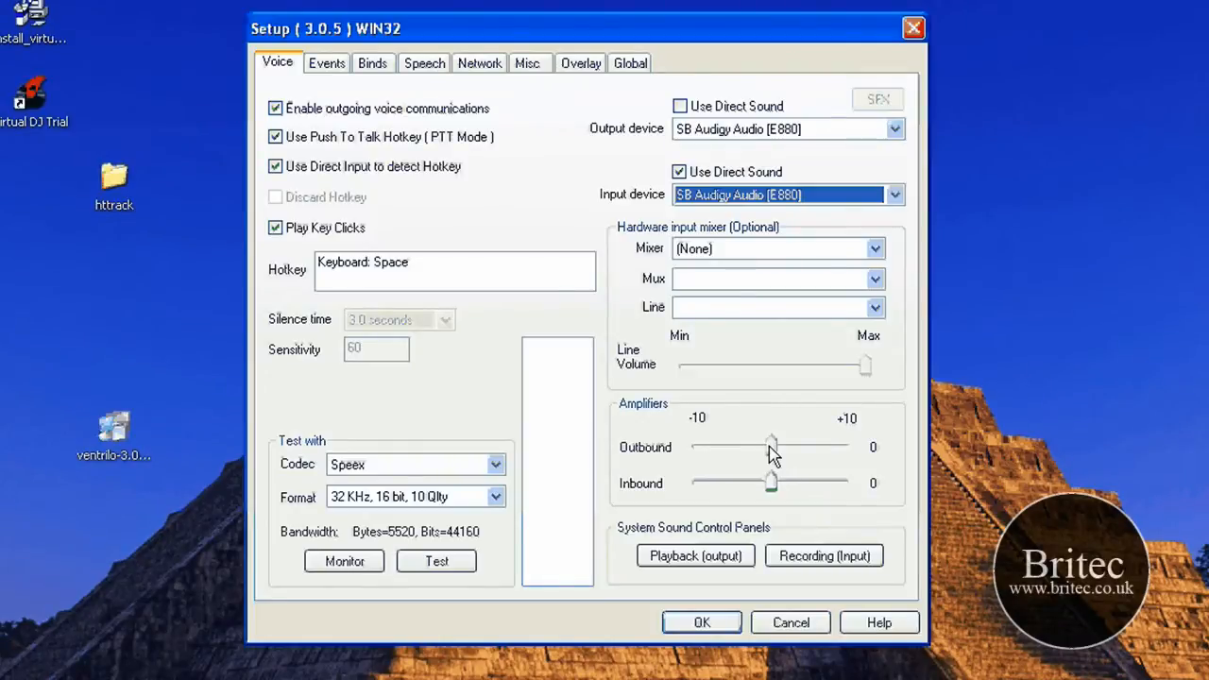
pyautogui.moveTo(774, 455)
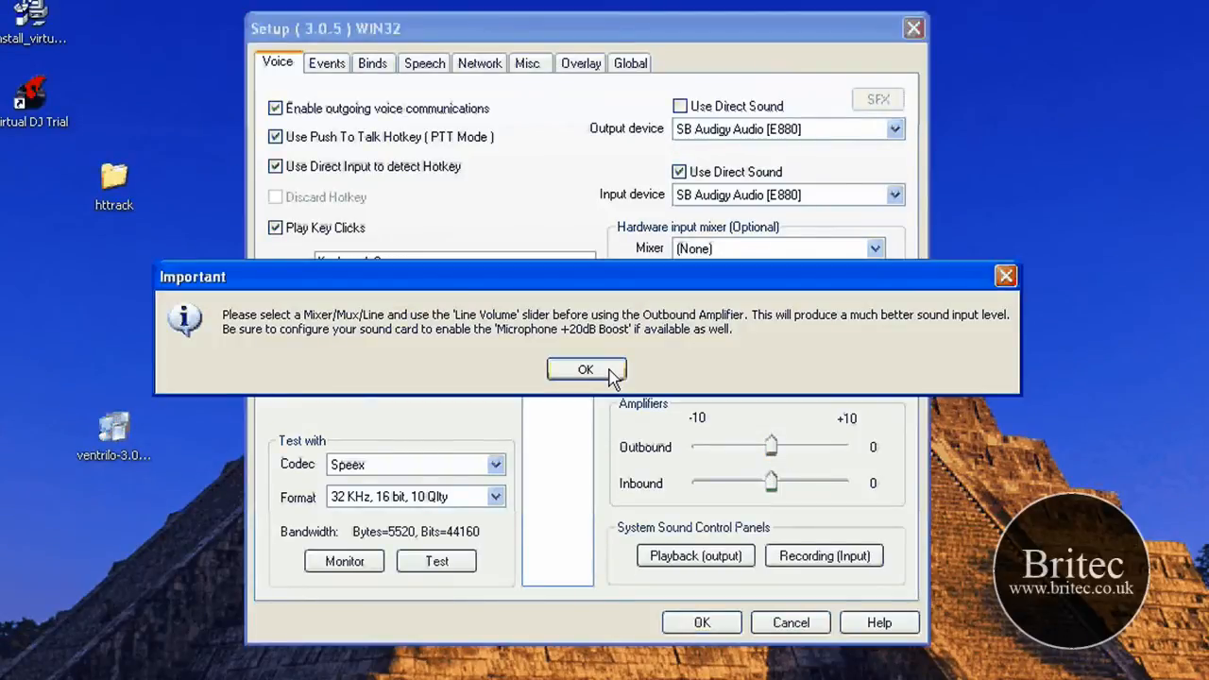
pyautogui.click(586, 369)
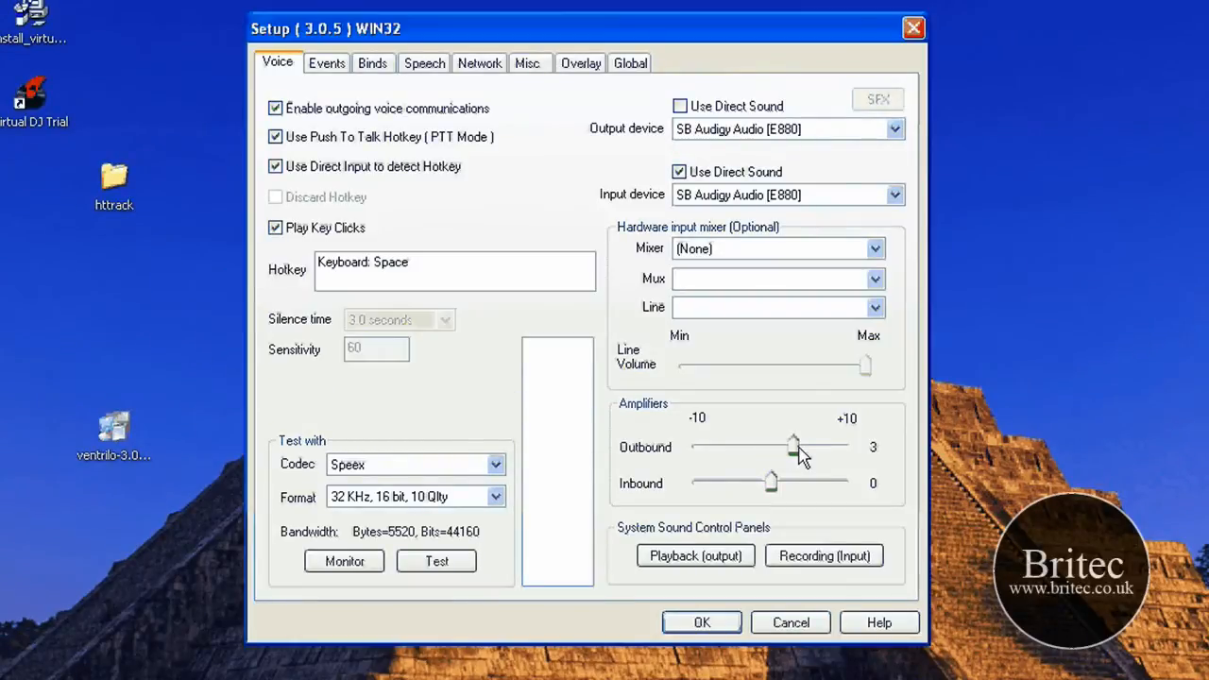
# - Set outbound amplification to 6 and inbound amplification to -3
pyautogui.moveTo(792, 445); pyautogui.dragTo(810, 446)
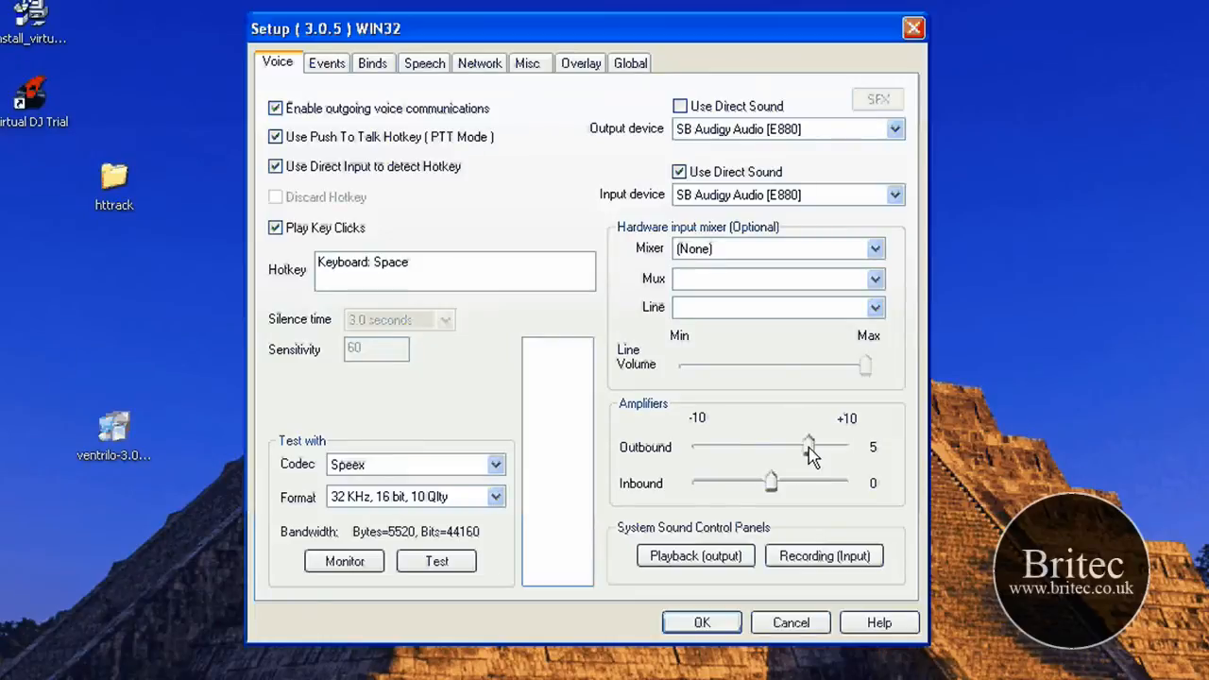
pyautogui.moveTo(808, 444); pyautogui.dragTo(816, 444)
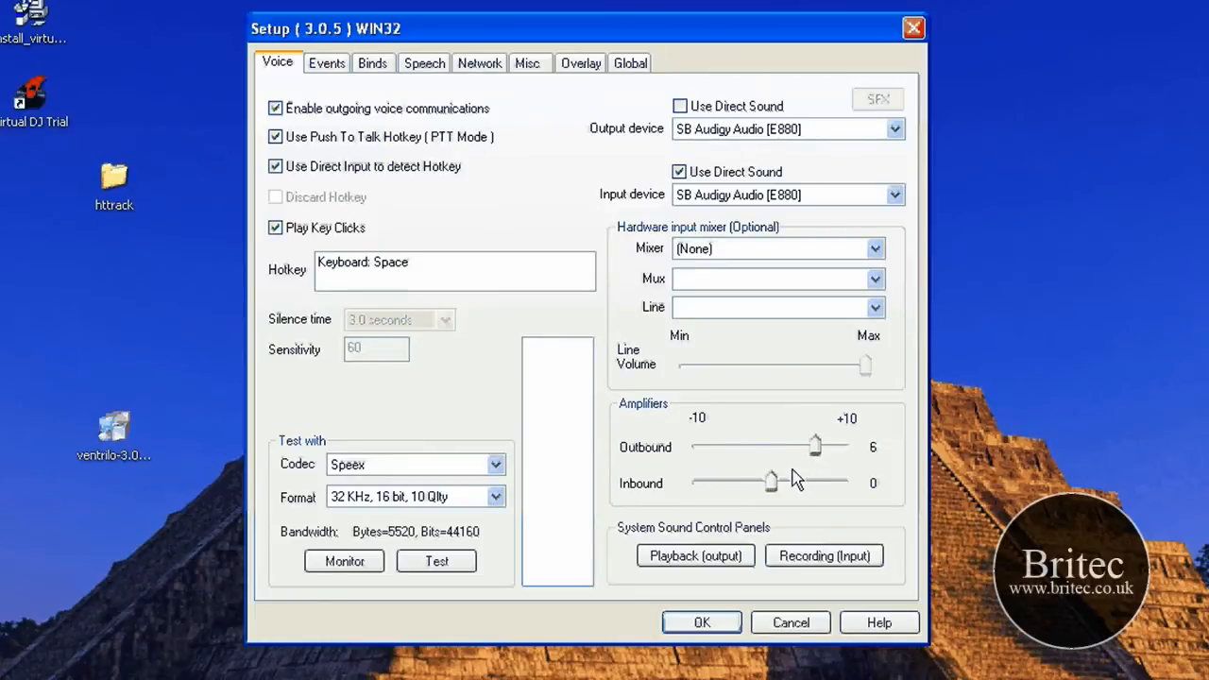
pyautogui.moveTo(773, 482); pyautogui.dragTo(748, 482)
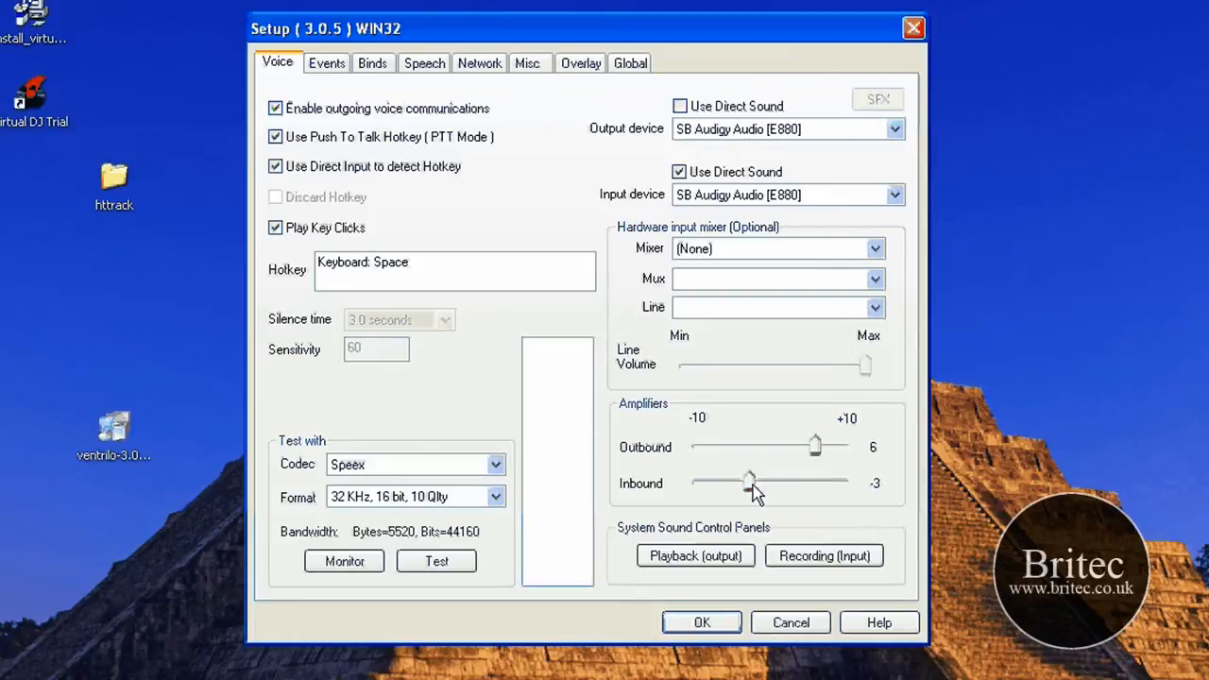
pyautogui.moveTo(748, 484); pyautogui.dragTo(801, 484)
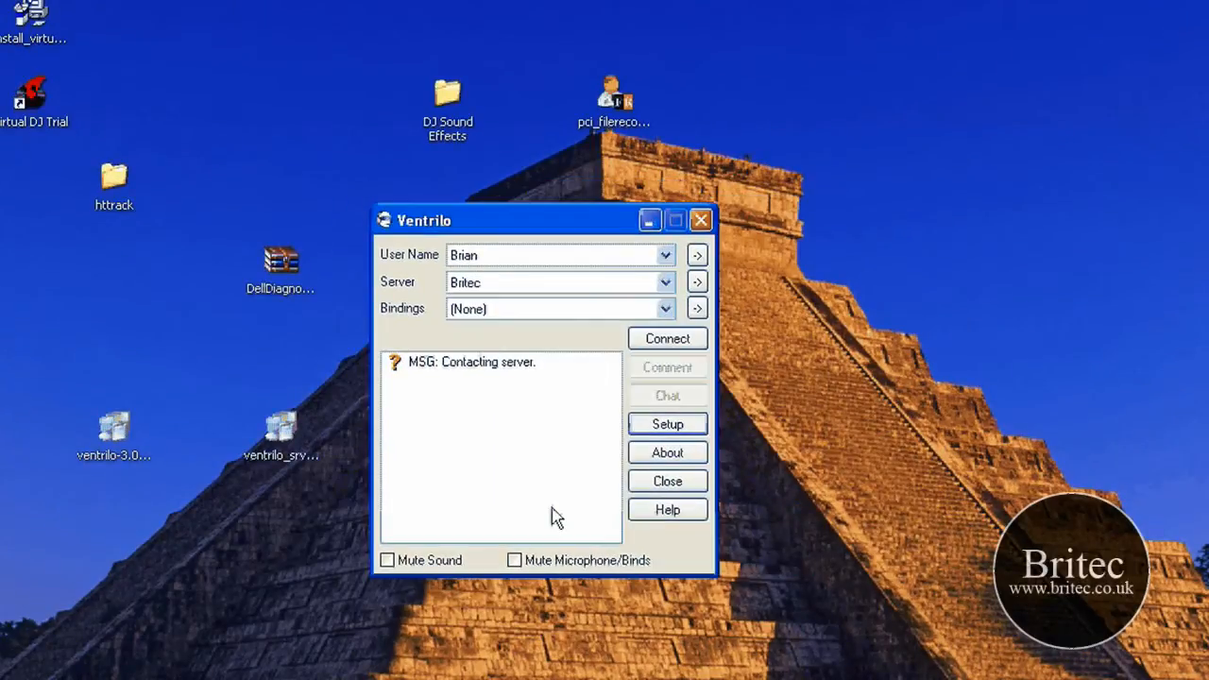
pyautogui.moveTo(528, 261)
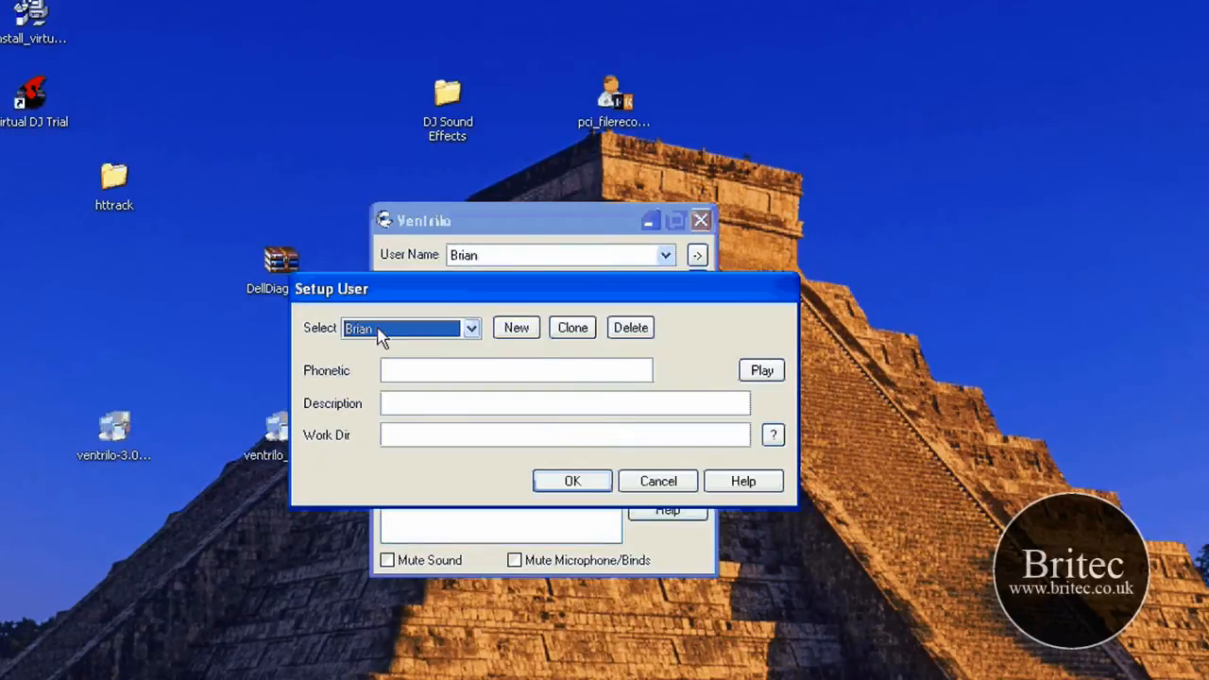
# - Cancel the Setup User dialog to return to the main Ventrilo window
pyautogui.click(571, 481)
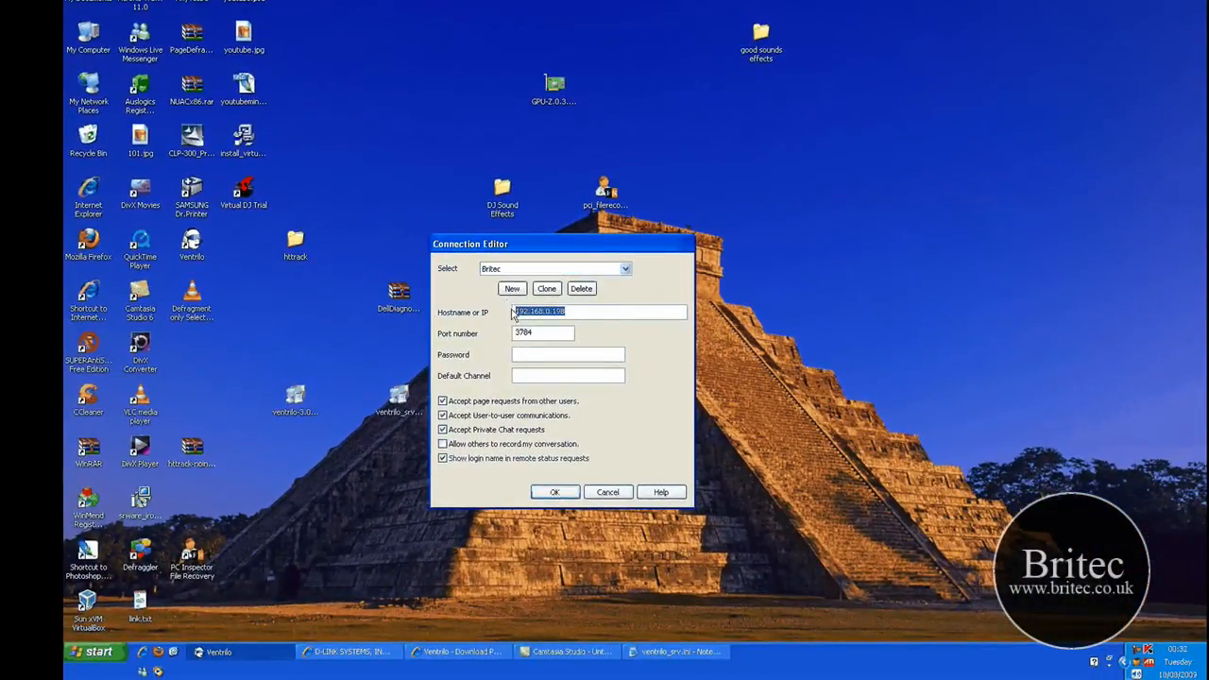
# - Launch cmd from Start > Run and run ipconfig to show IP 192.168.0.198
pyautogui.click(93, 650)
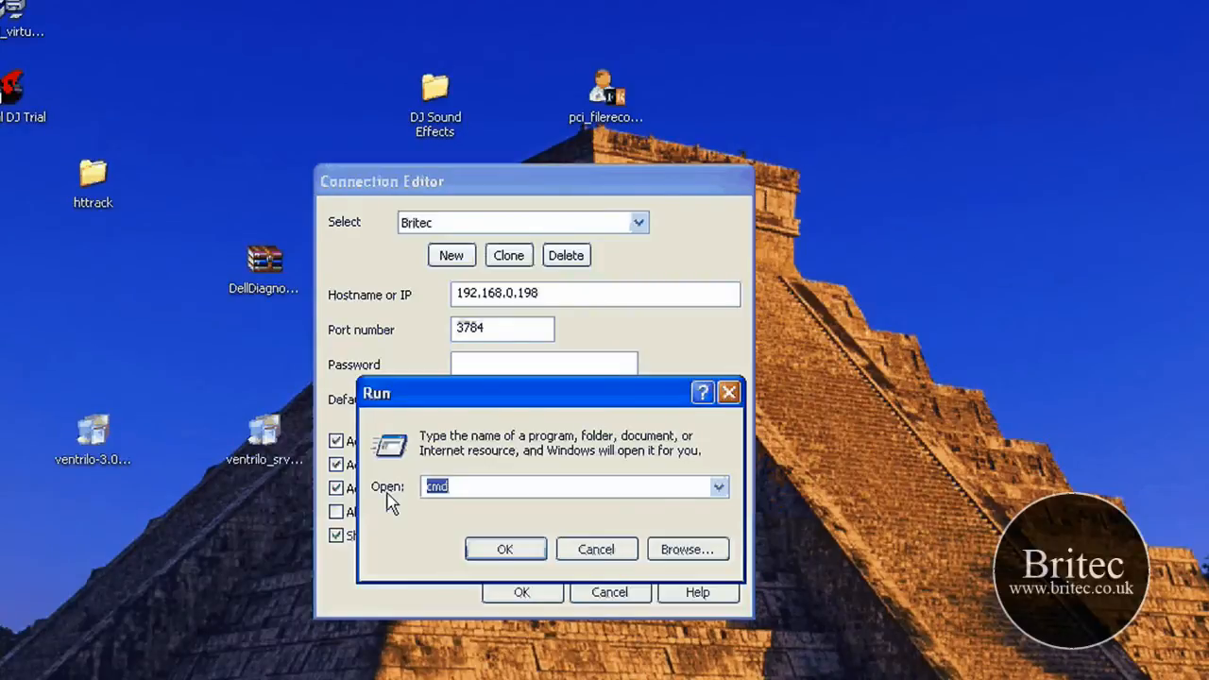
pyautogui.click(504, 548)
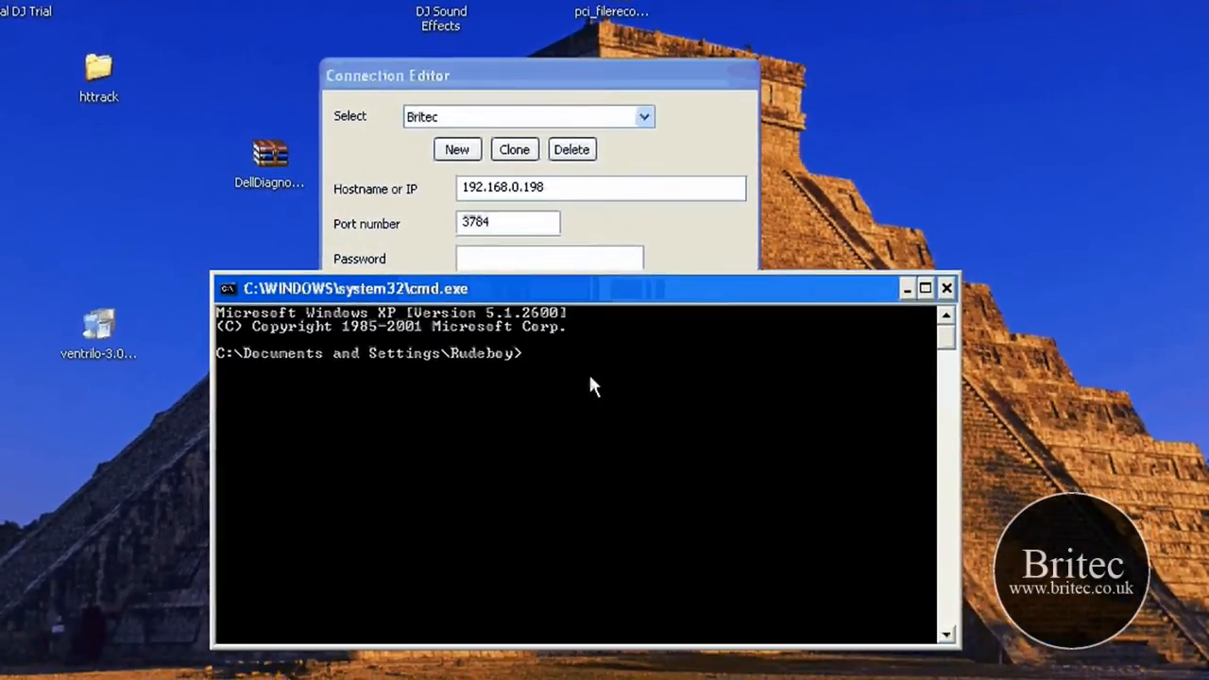
pyautogui.write('ipconfig')
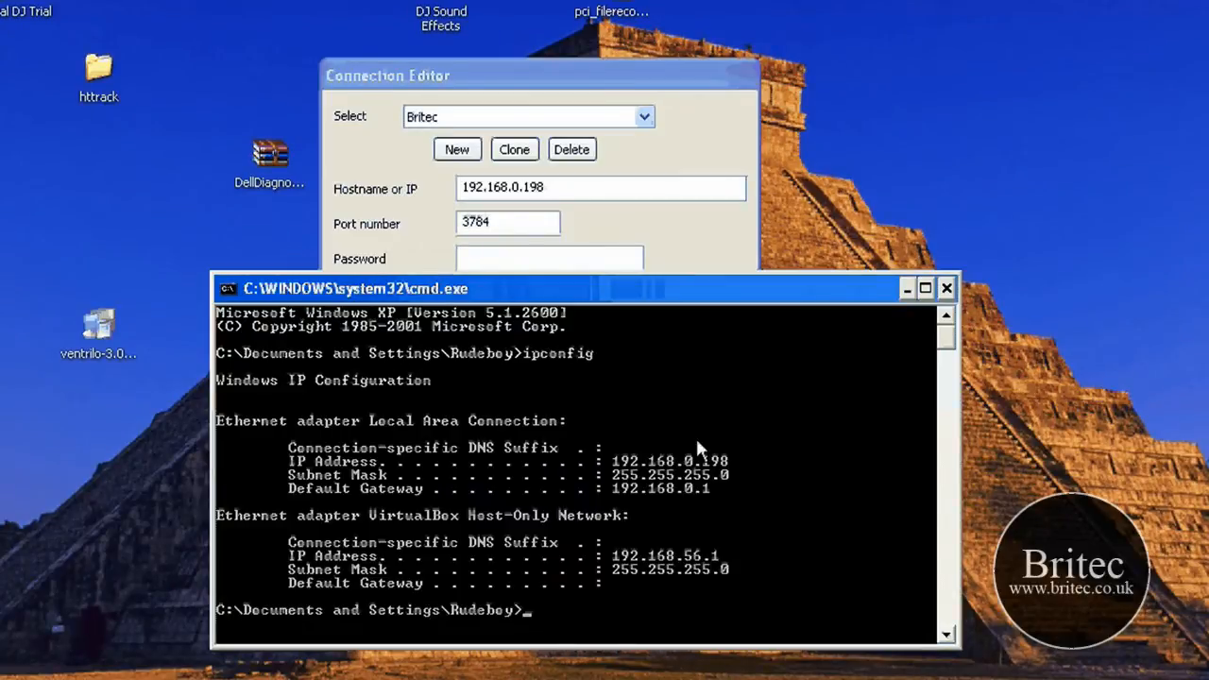
pyautogui.moveTo(306, 476)
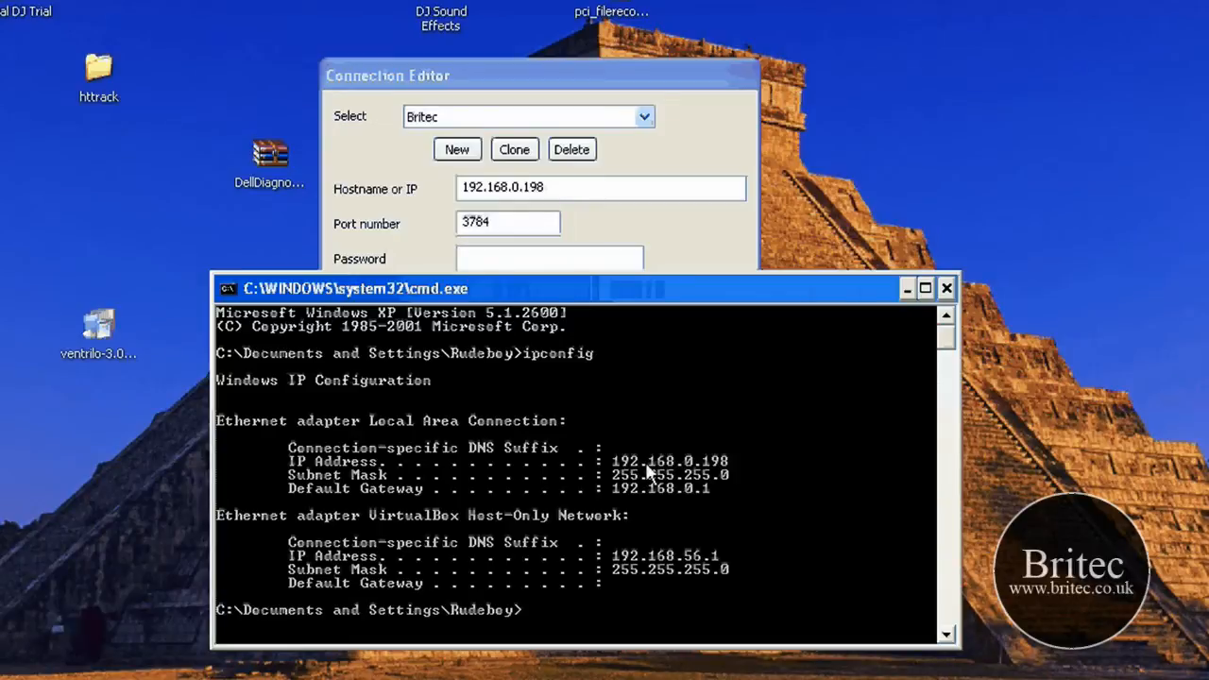
pyautogui.moveTo(735, 472)
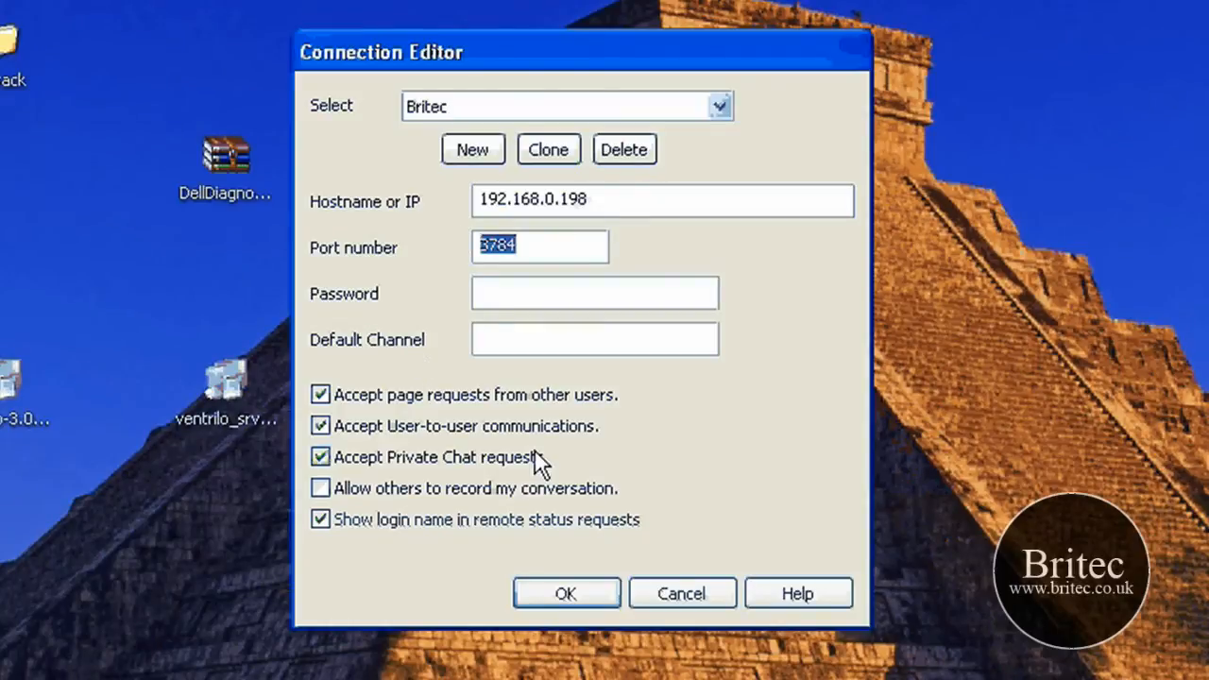
# - Confirm port 3784, enter the server password and save the Britec connection
pyautogui.click(595, 293)
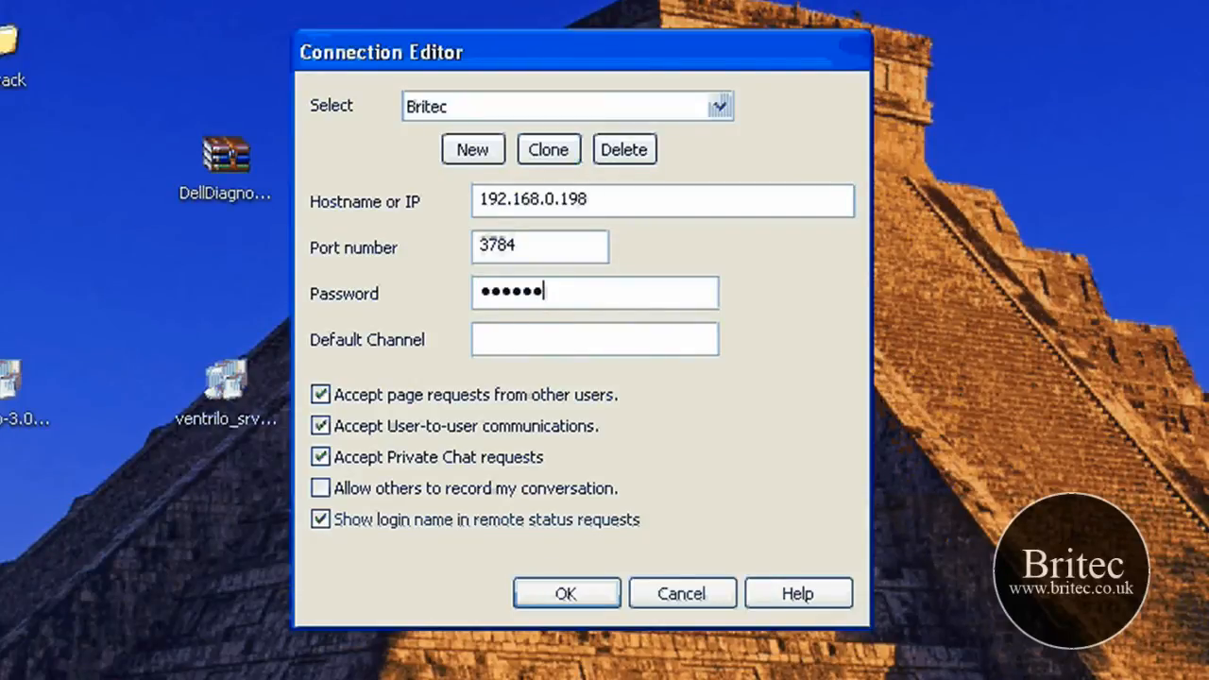
pyautogui.click(566, 593)
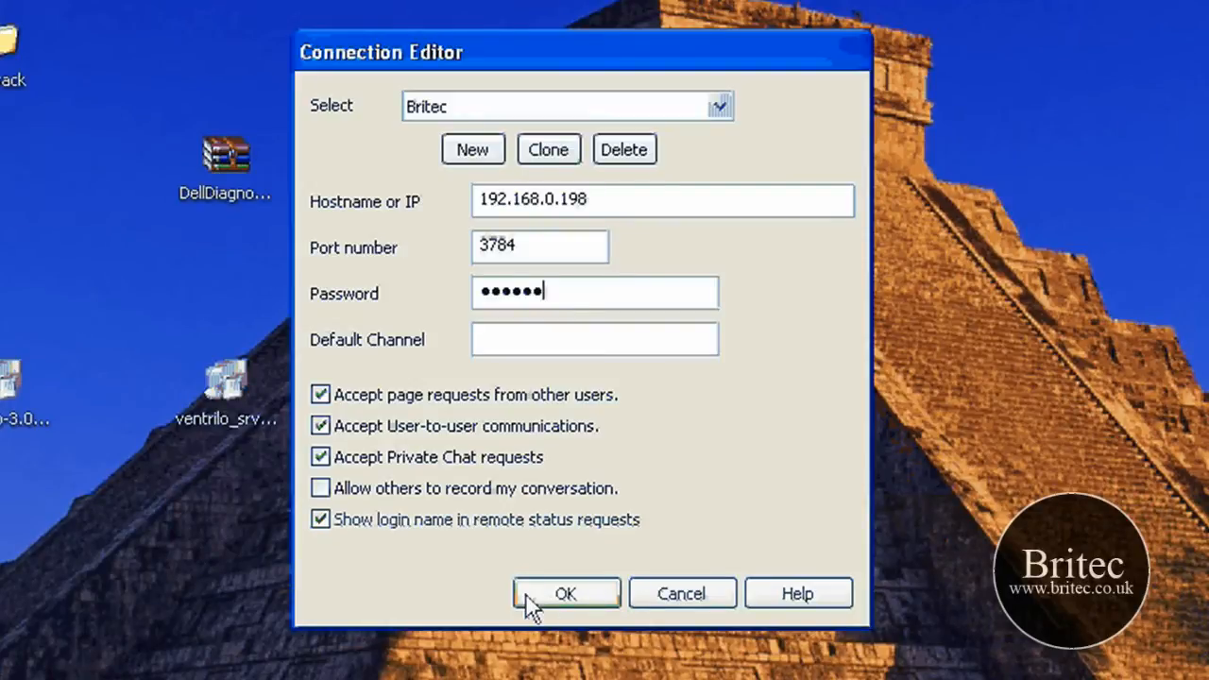
pyautogui.click(567, 593)
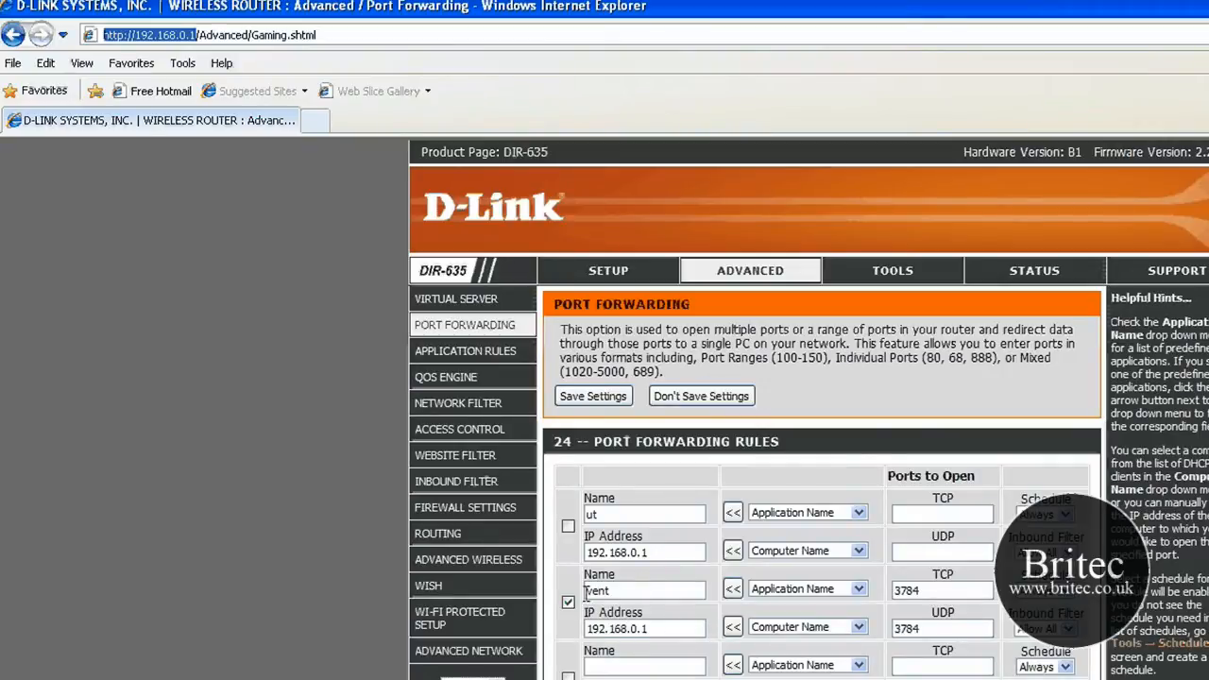
# - Point out the Vent forwarding rule that opens TCP/UDP port 3784 to the PC
pyautogui.doubleClick(597, 590)
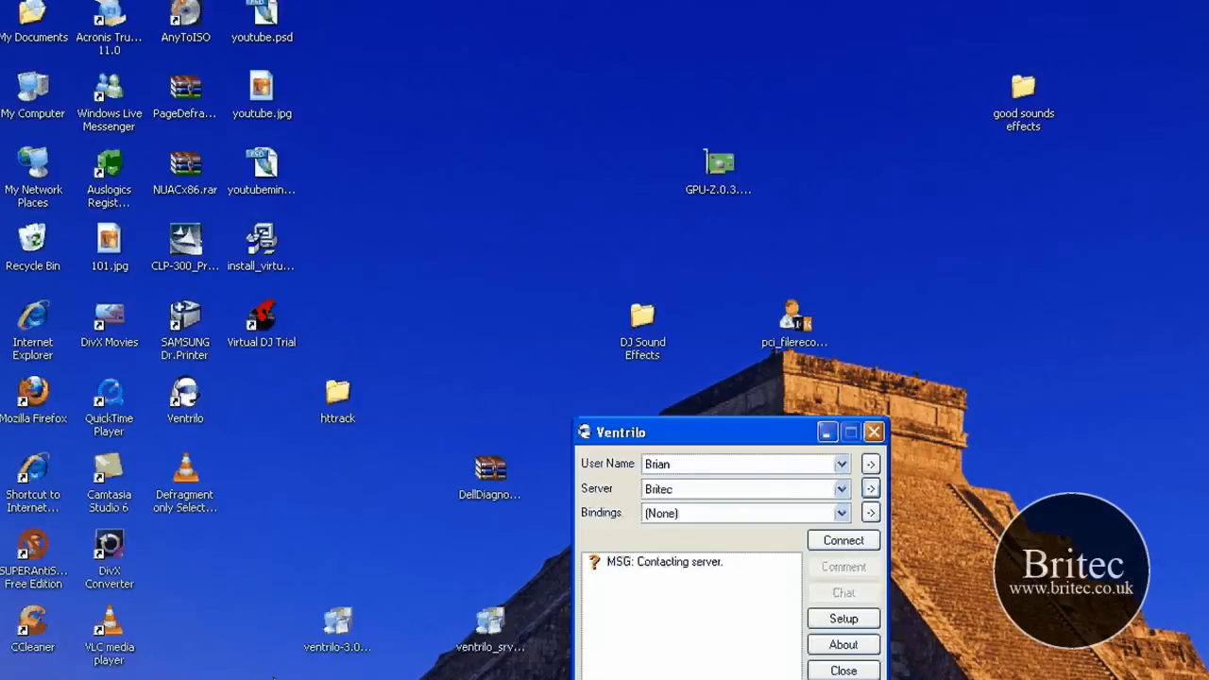
pyautogui.moveTo(623, 582)
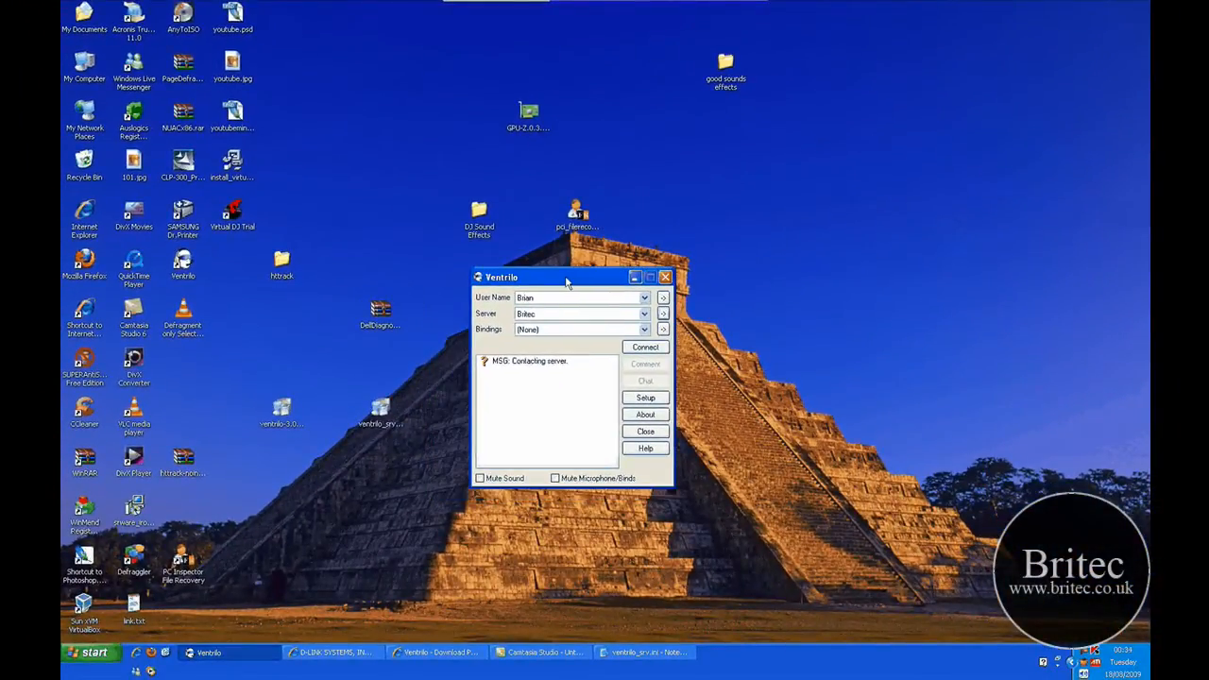
pyautogui.moveTo(538, 348)
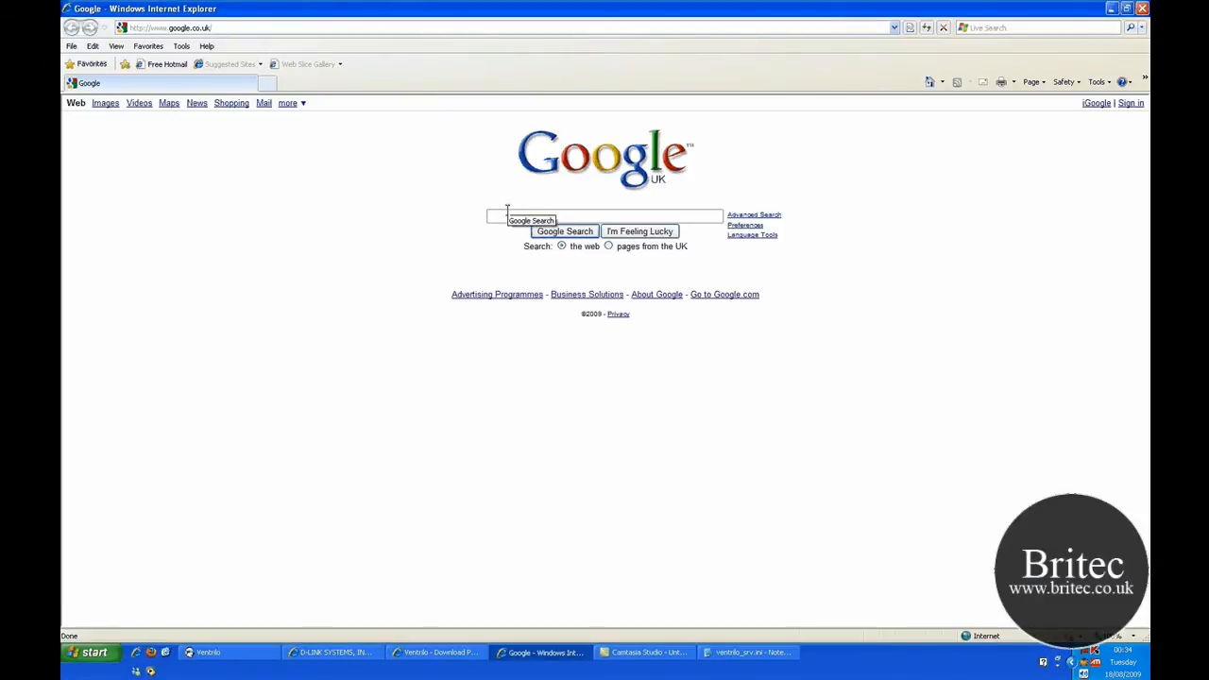
# - Search Google for 'whatismyip' to reveal the public IP address 66.249.68.199
pyautogui.write('what')
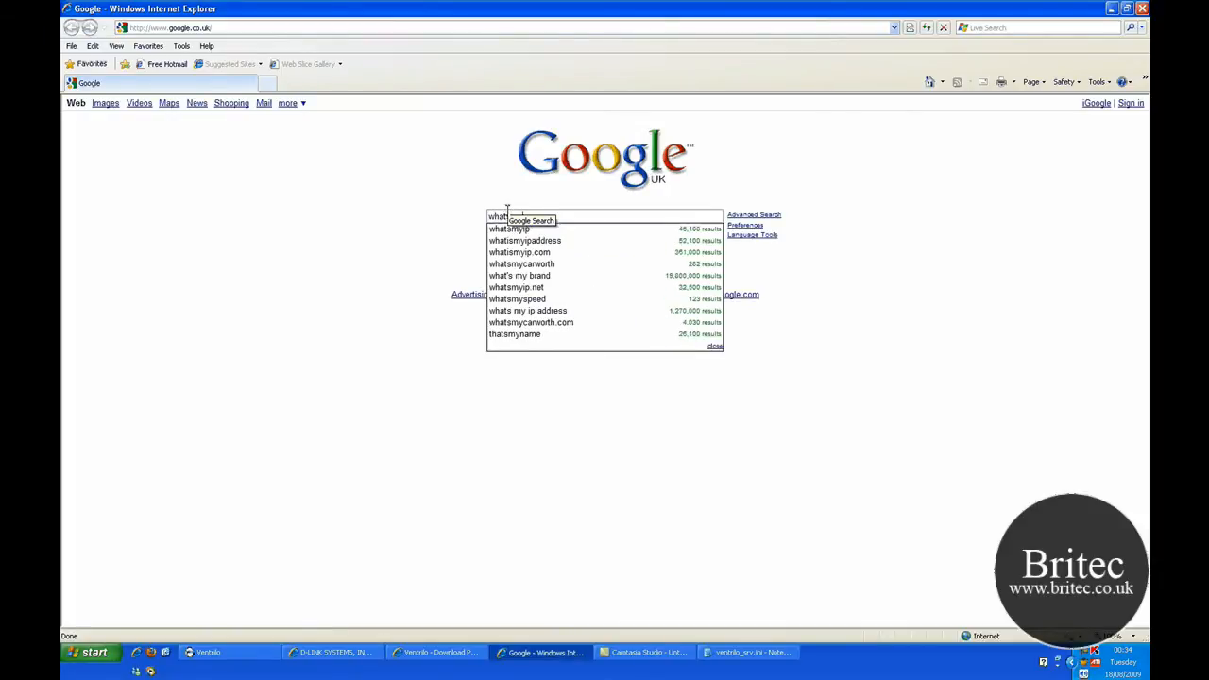
pyautogui.write('whatismyip')
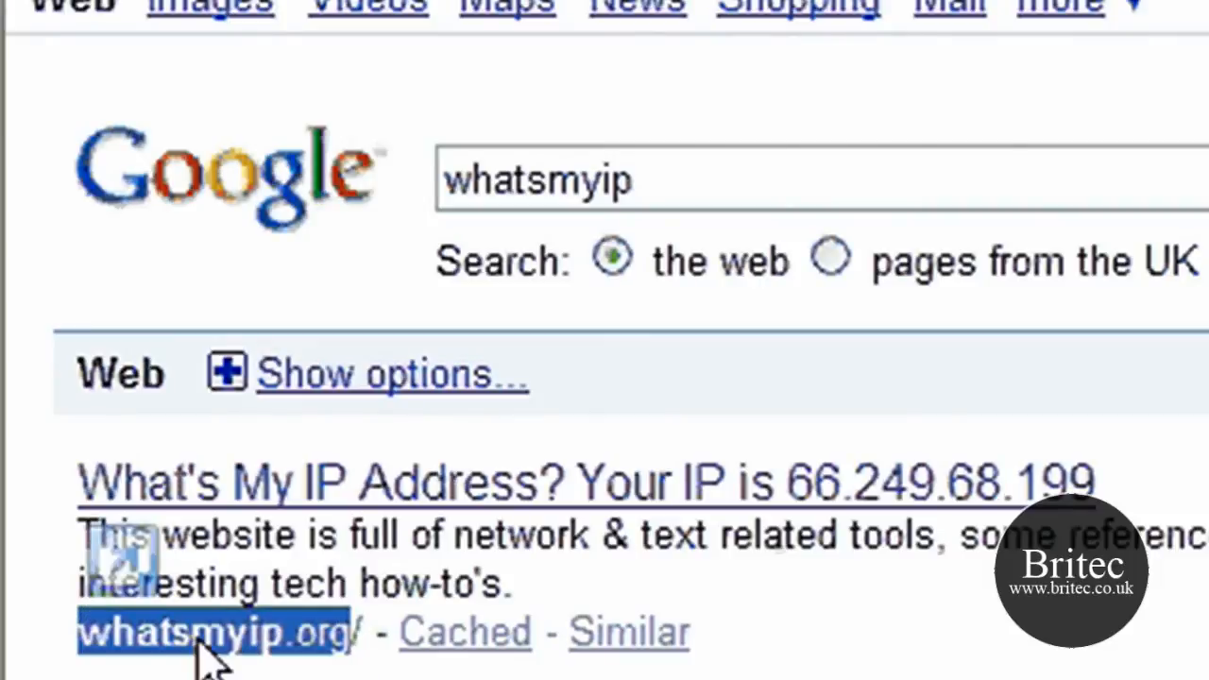
pyautogui.moveTo(538, 113)
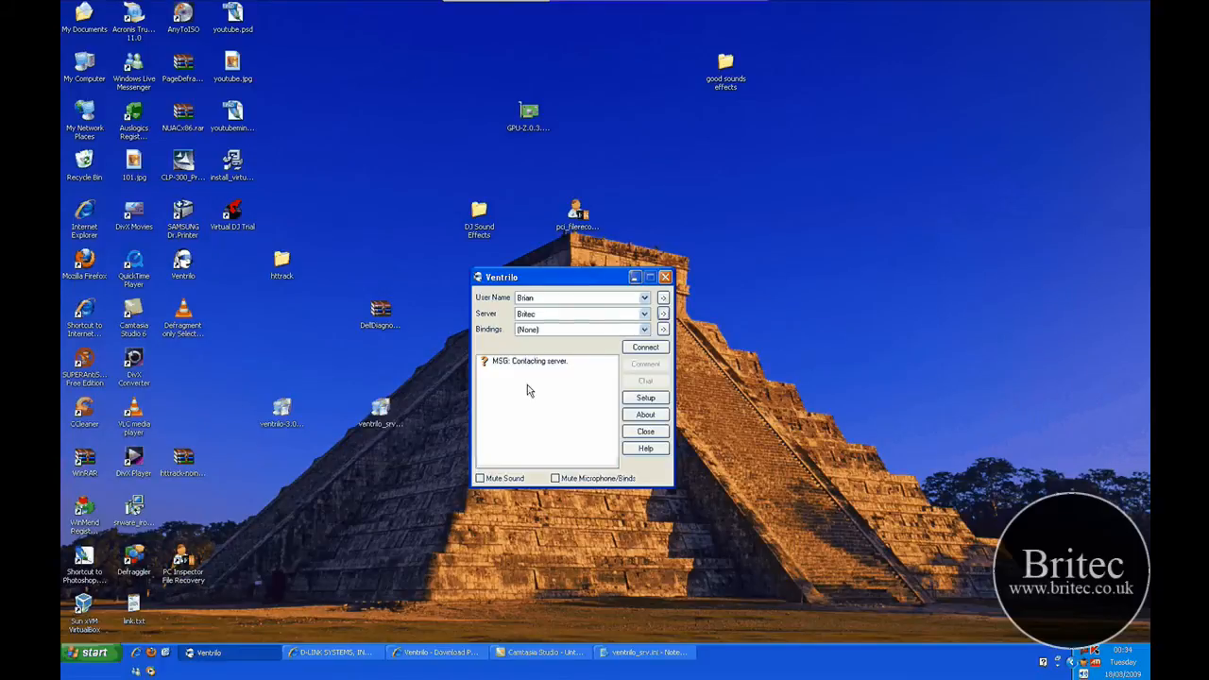
pyautogui.moveTo(604, 302)
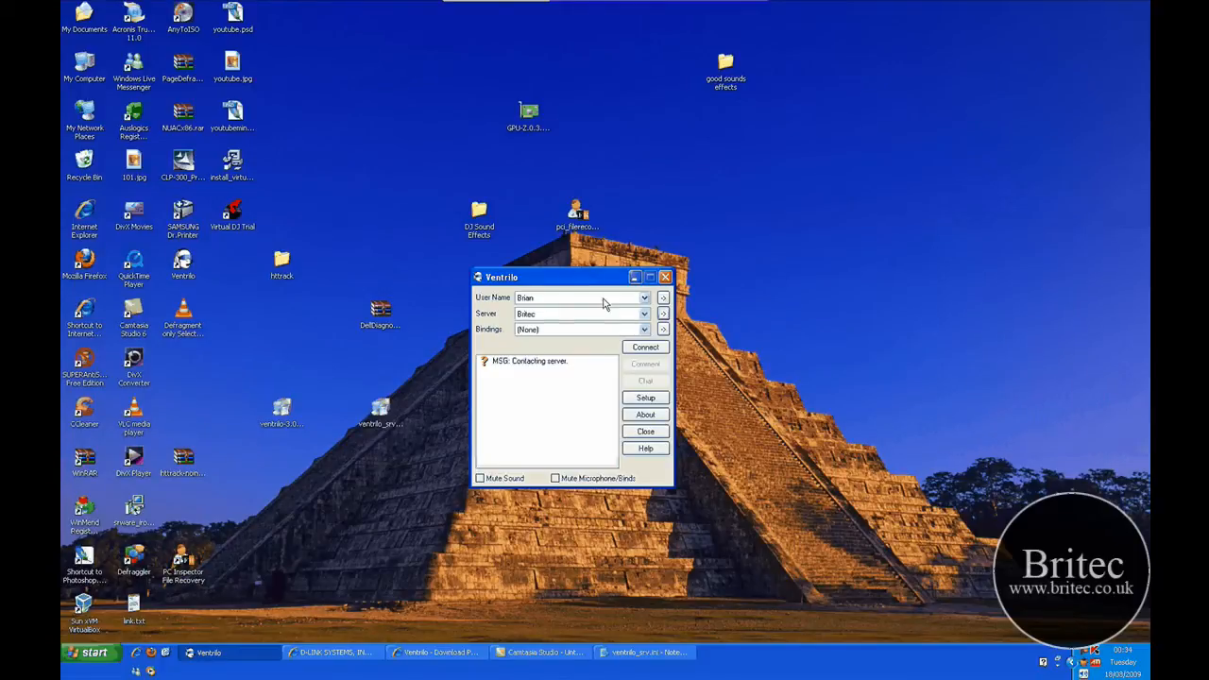
# - Launch Ventrilo Server from Start > All Programs > VentSrv so it reports READY
pyautogui.click(91, 652)
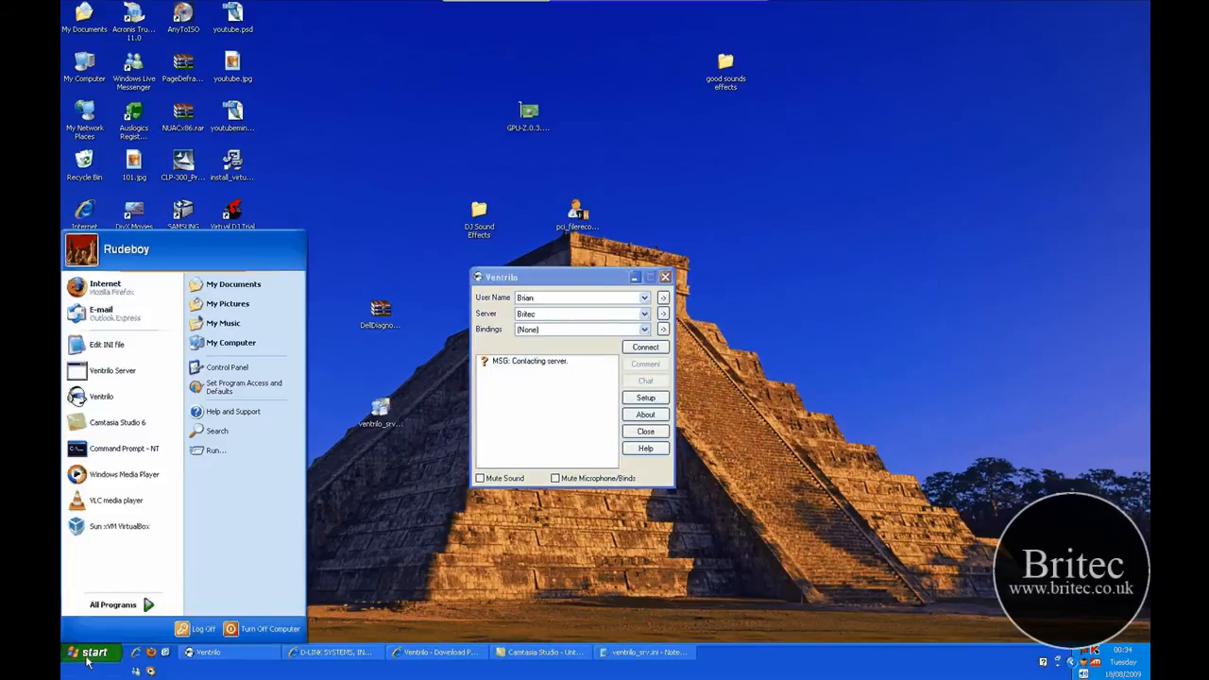
pyautogui.click(113, 604)
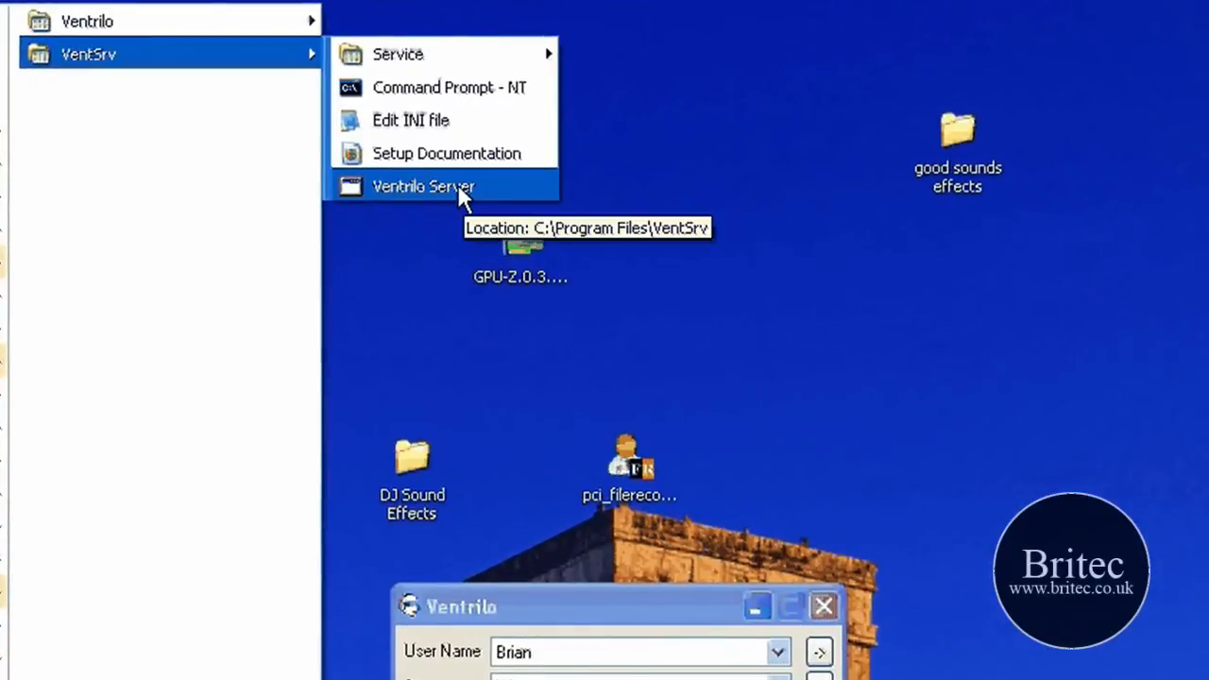
pyautogui.click(423, 187)
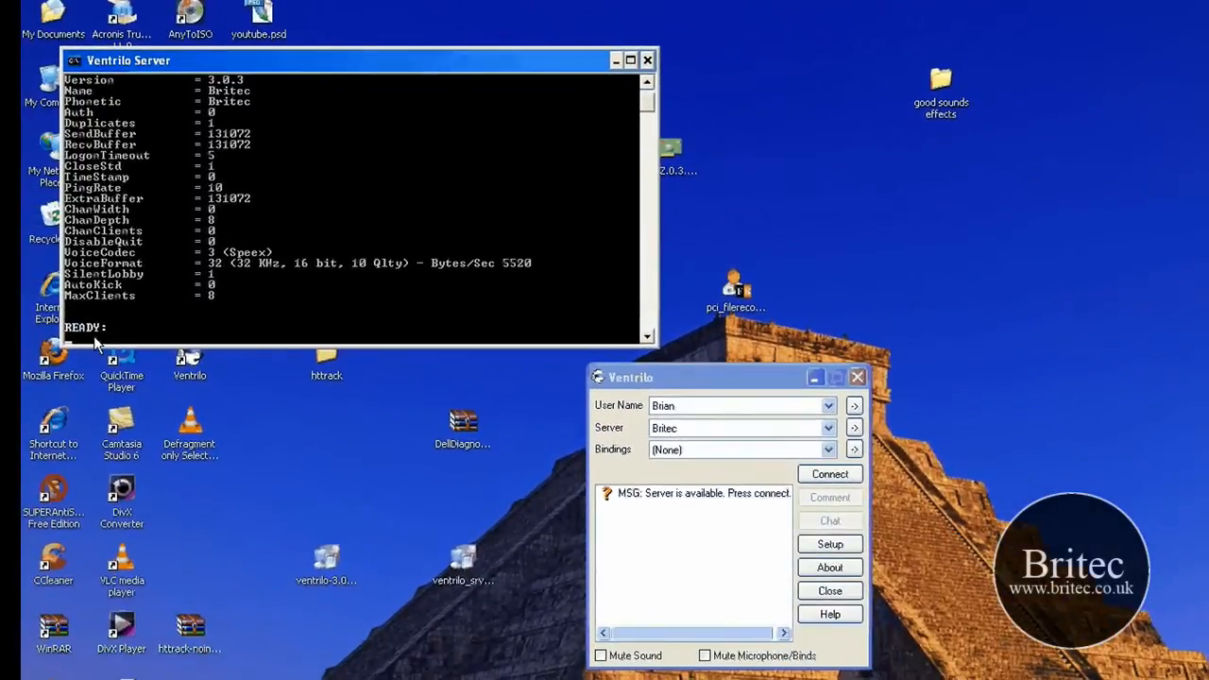
# - Connect the client to the Britec server so Brian appears in its channel list
pyautogui.click(829, 472)
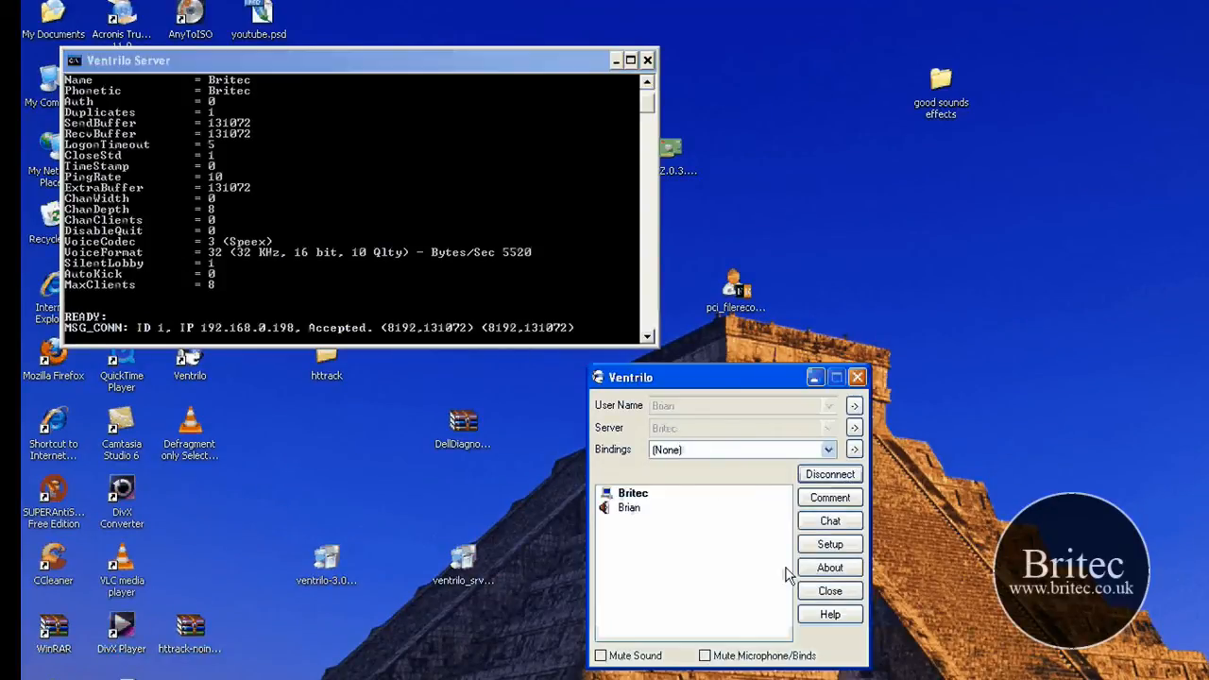
pyautogui.moveTo(635, 527)
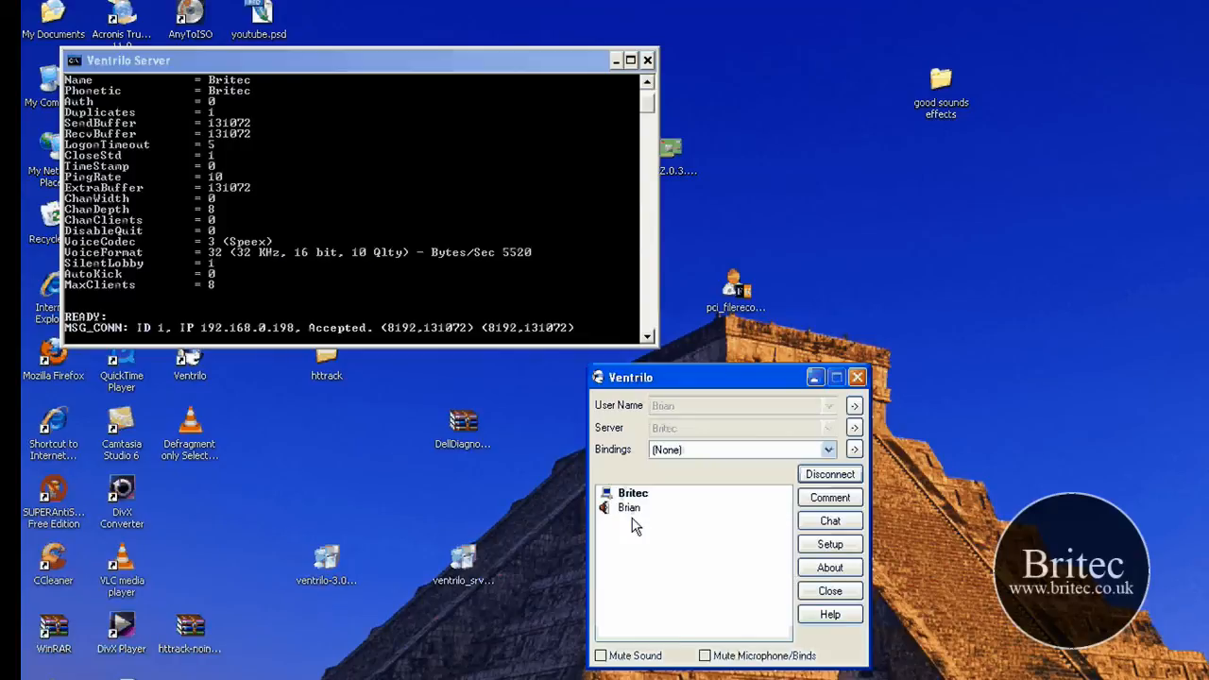
pyautogui.rightClick(633, 491)
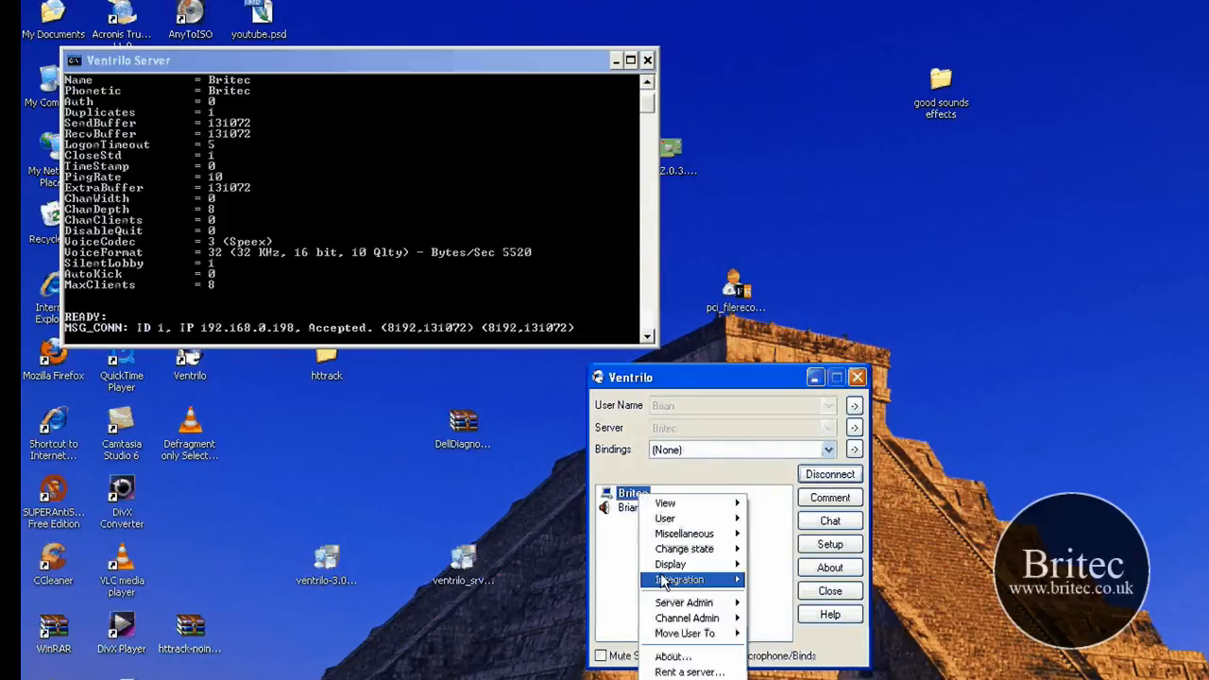